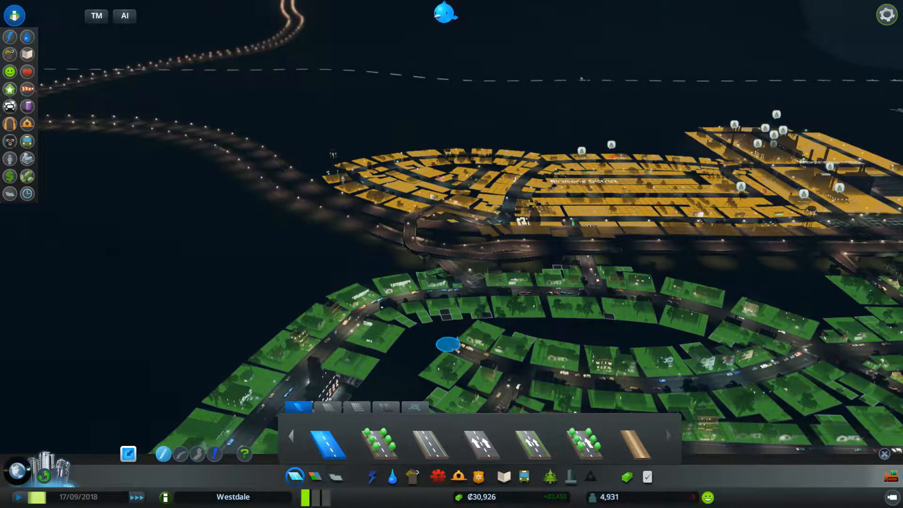
- Place a small service building among the southern neighbourhood's green residential zones and show fire safety coverage
{"action": "left_click", "coordinate": [461, 322]}
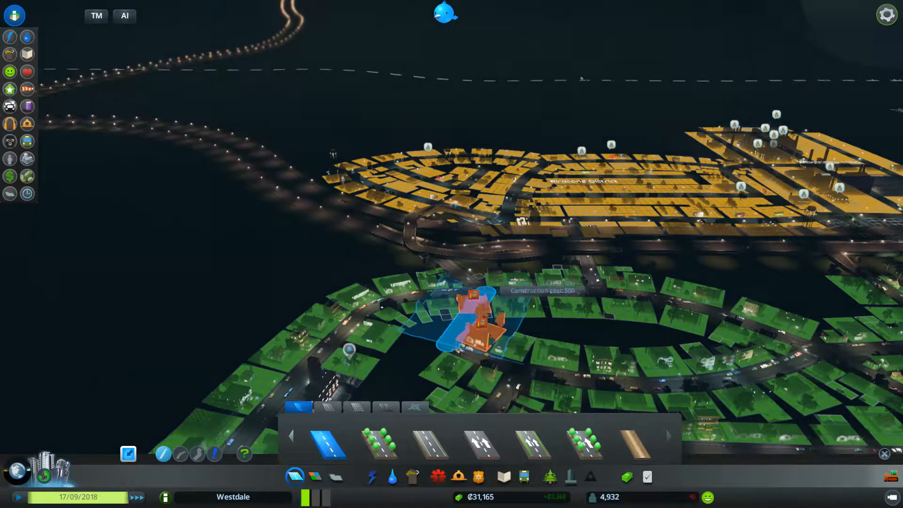
{"action": "left_click", "coordinate": [472, 317]}
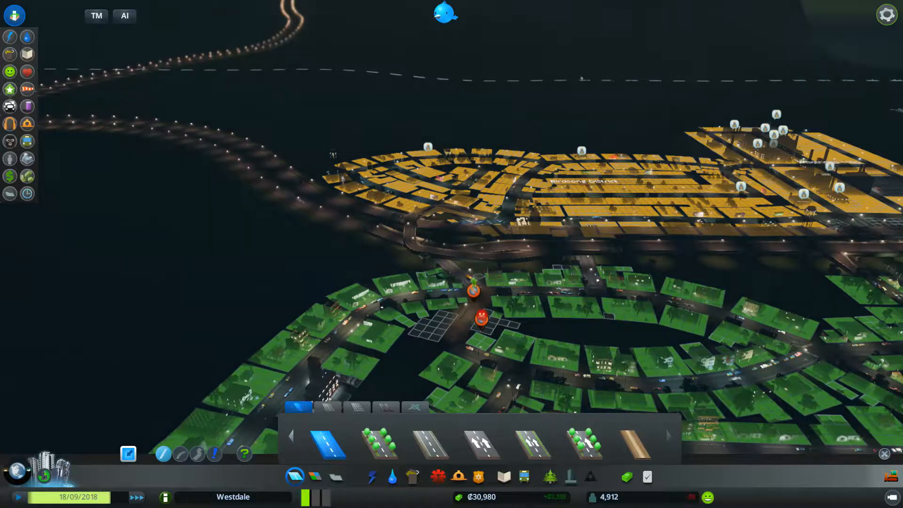
{"action": "left_click", "coordinate": [316, 476]}
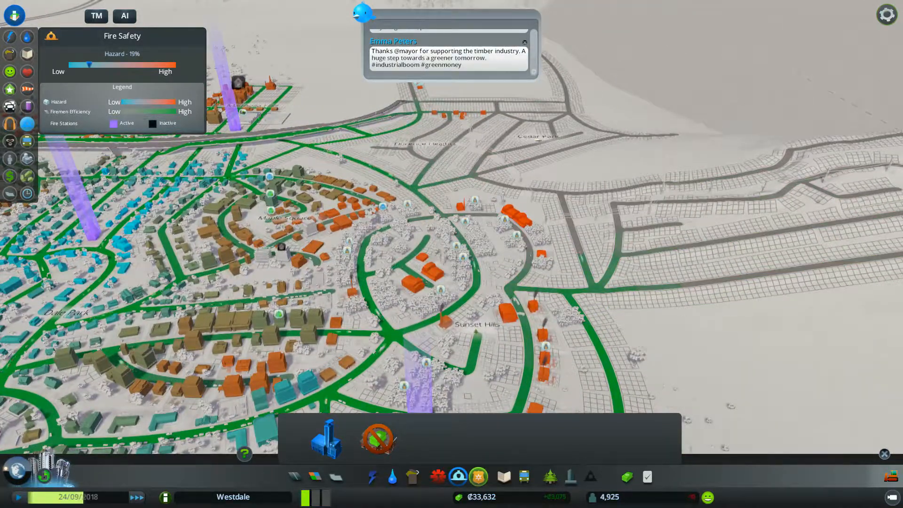
- Close the coverage overlays and building panels to return to the plain Florence Heights map
{"action": "left_click", "coordinate": [9, 141]}
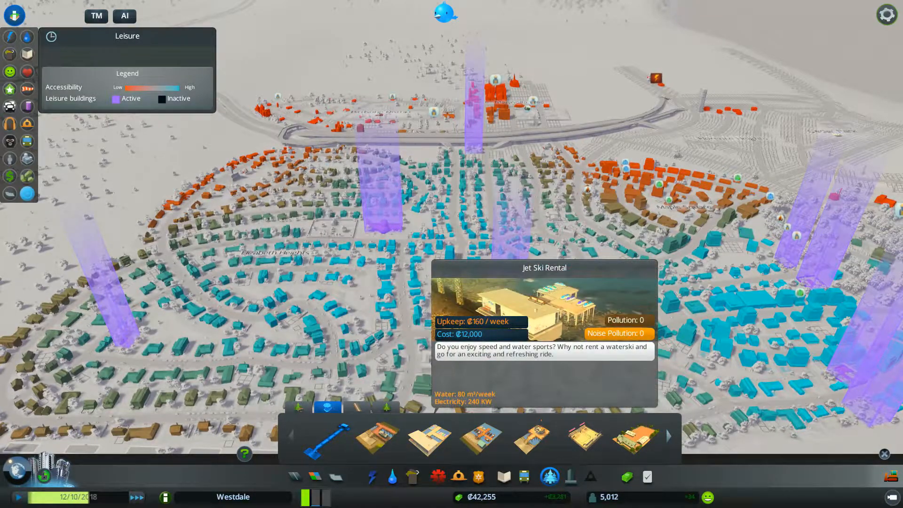
{"action": "left_click", "coordinate": [428, 440]}
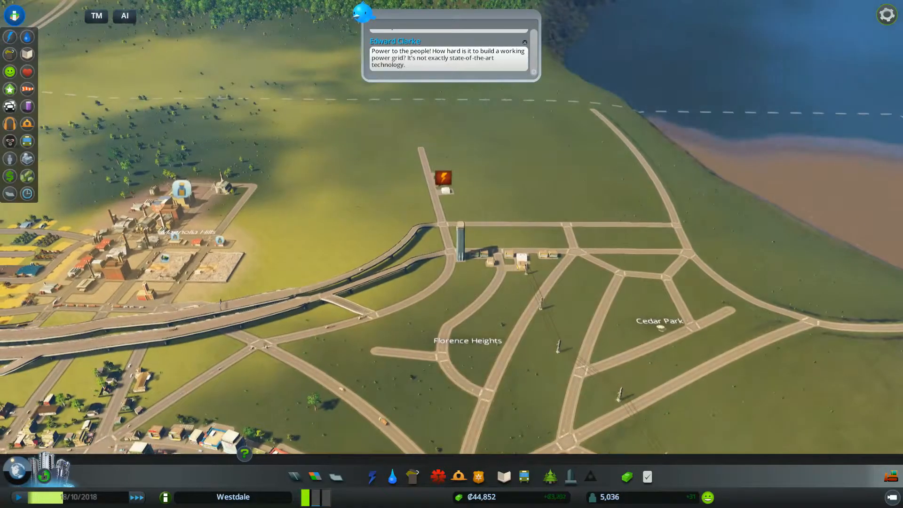
- Run a power line from the powered area to the new buildings north of Florence Heights
{"action": "left_click", "coordinate": [372, 476]}
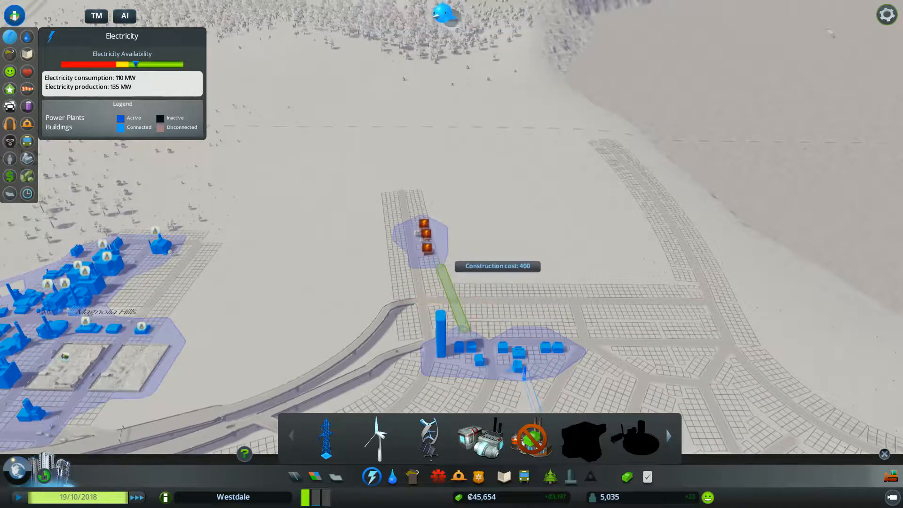
{"action": "left_click", "coordinate": [443, 299]}
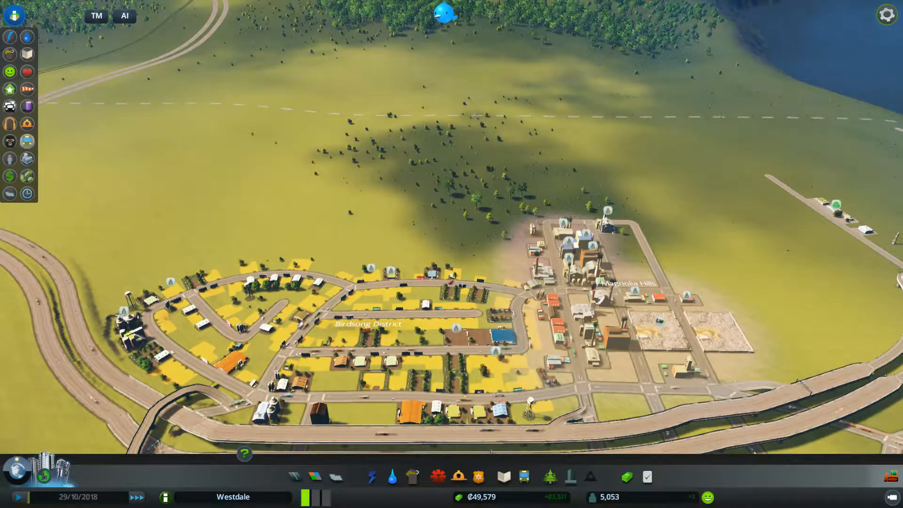
- Zone the blocks along the new eastern streets as Residential Low Density
{"action": "left_click", "coordinate": [9, 175]}
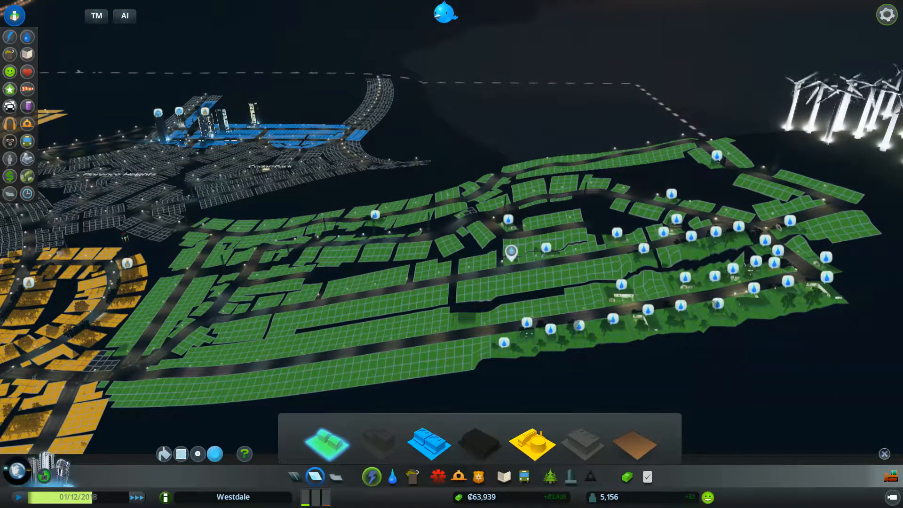
- Select the Best Eastern shop in Elizabeth Heights to see its educated-worker shortage
{"action": "left_click", "coordinate": [371, 476]}
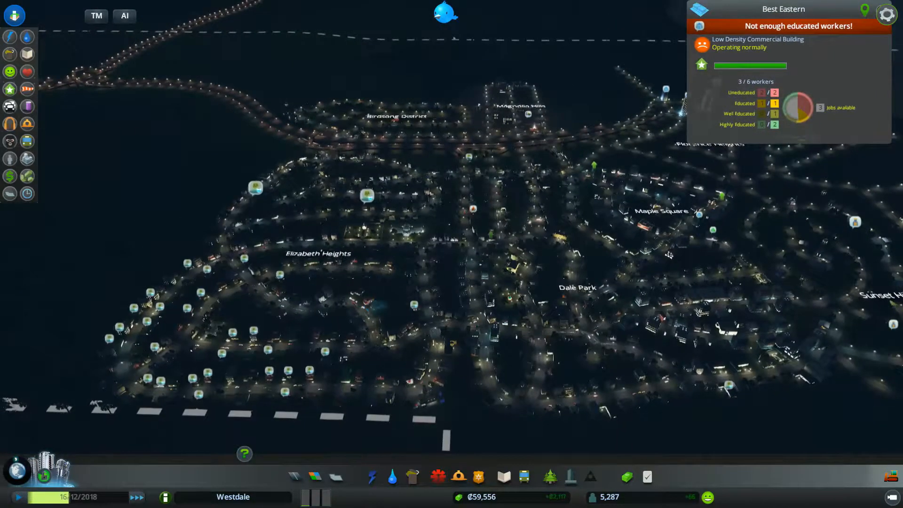
- Inspect the Briarwood Residence with sick citizens, then show the city's health coverage map
{"action": "left_click", "coordinate": [135, 312]}
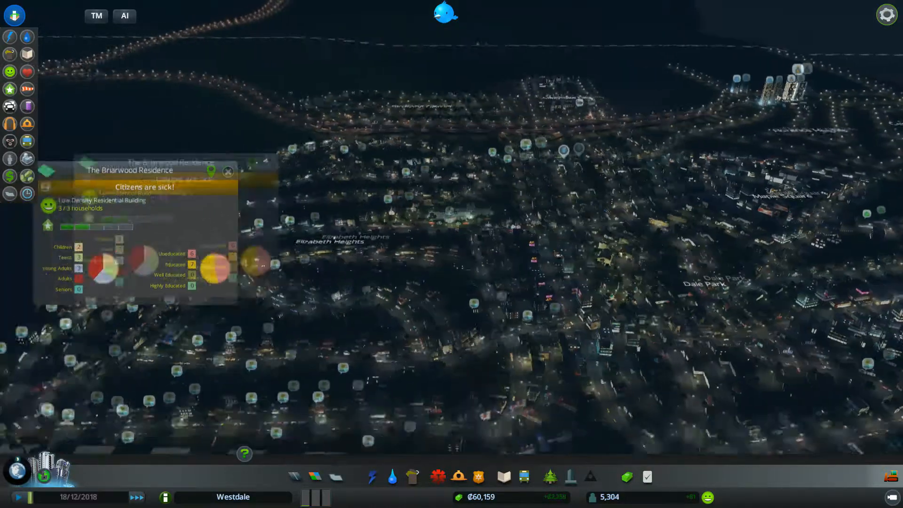
{"action": "left_click", "coordinate": [473, 392]}
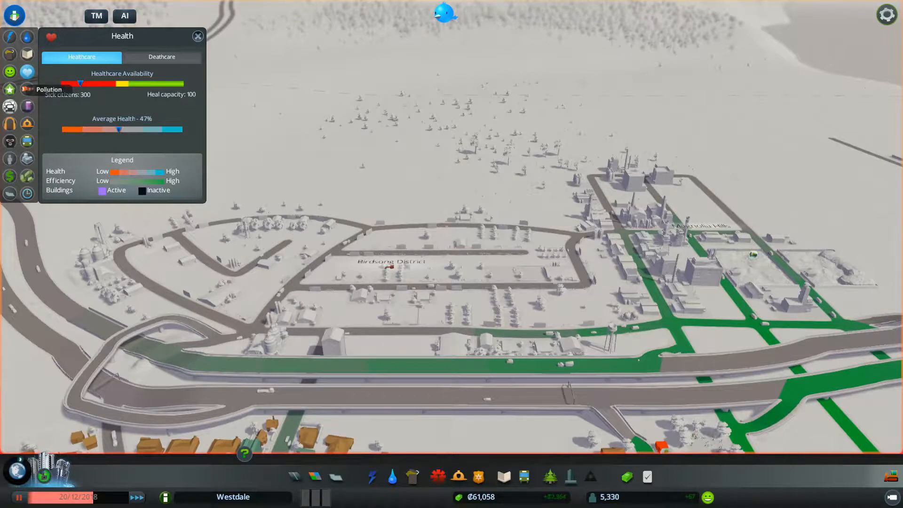
- Show the pollution map and inspect the Water Tower, which reports an unconnected water pipe
{"action": "left_click", "coordinate": [27, 88]}
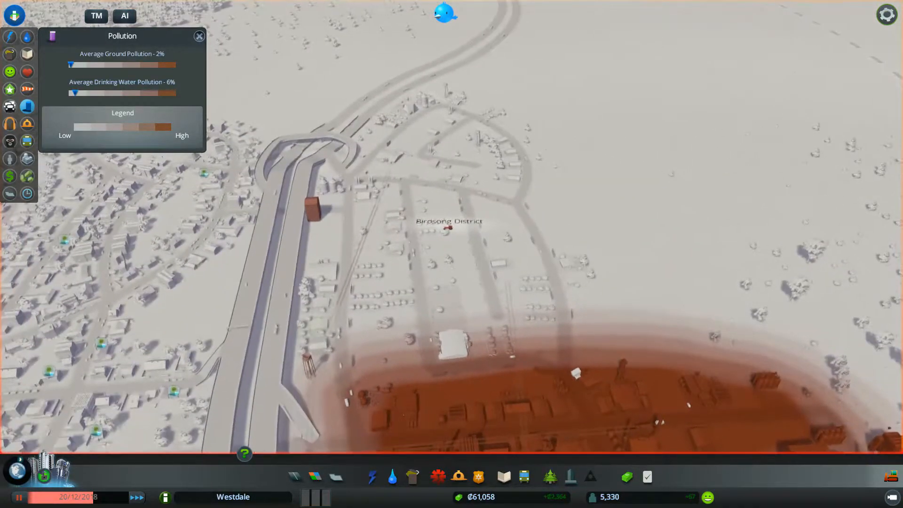
{"action": "left_click", "coordinate": [450, 227]}
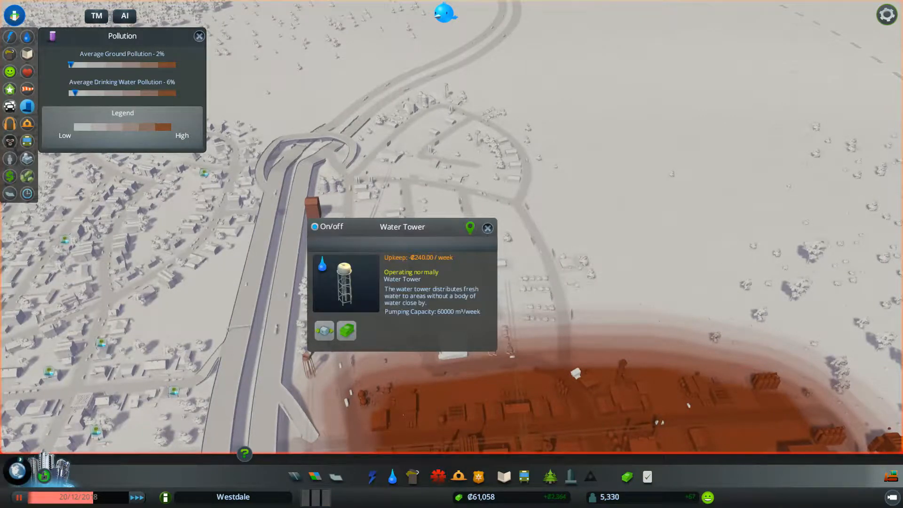
{"action": "left_click", "coordinate": [324, 330]}
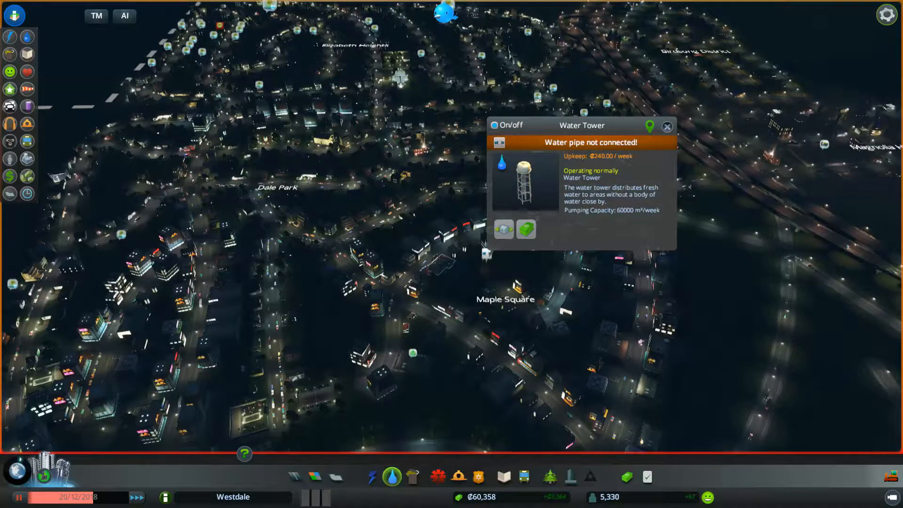
{"action": "left_click", "coordinate": [391, 477]}
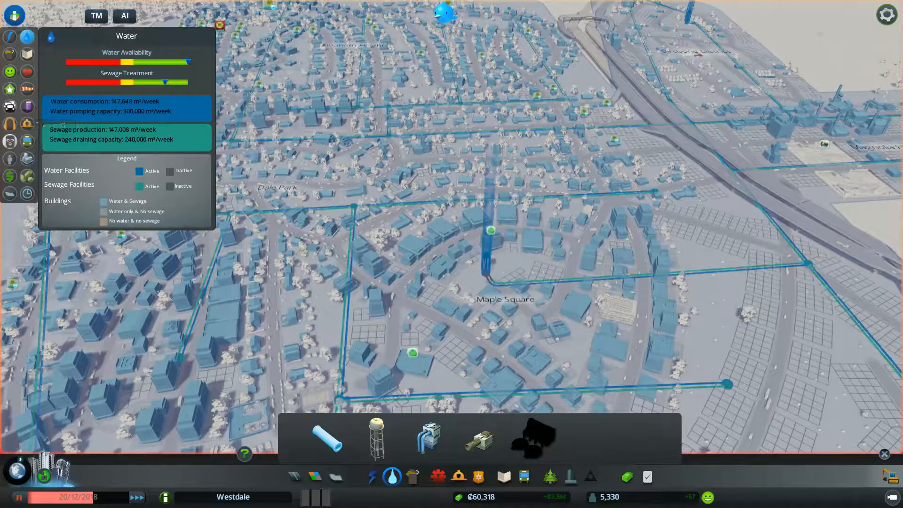
{"action": "mouse_move", "coordinate": [27, 142]}
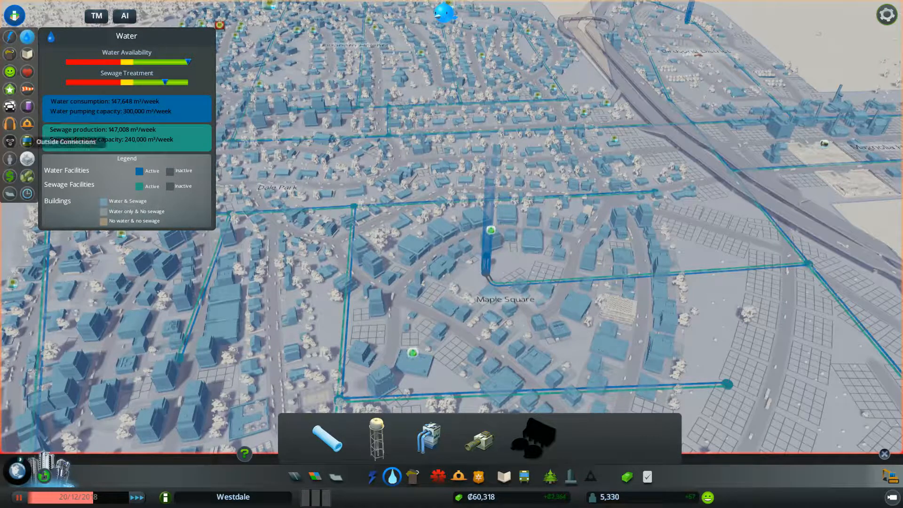
{"action": "mouse_move", "coordinate": [10, 176]}
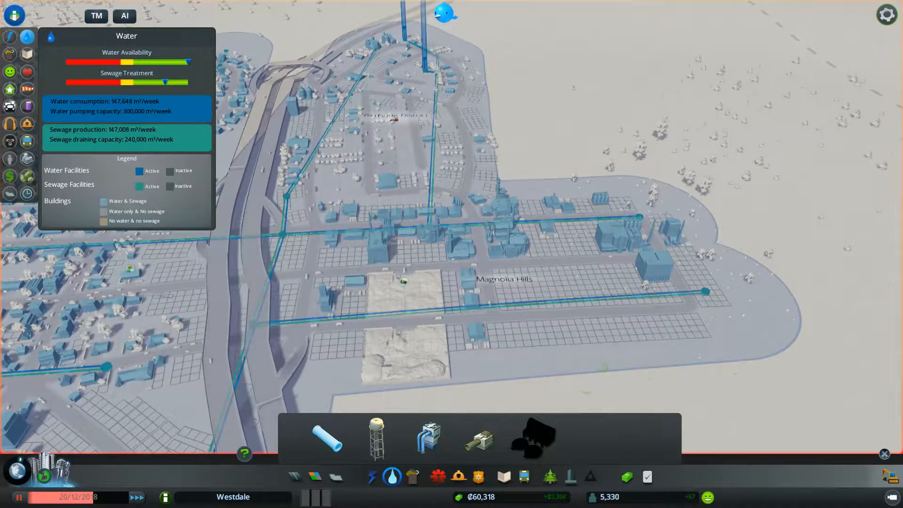
{"action": "left_click", "coordinate": [478, 439]}
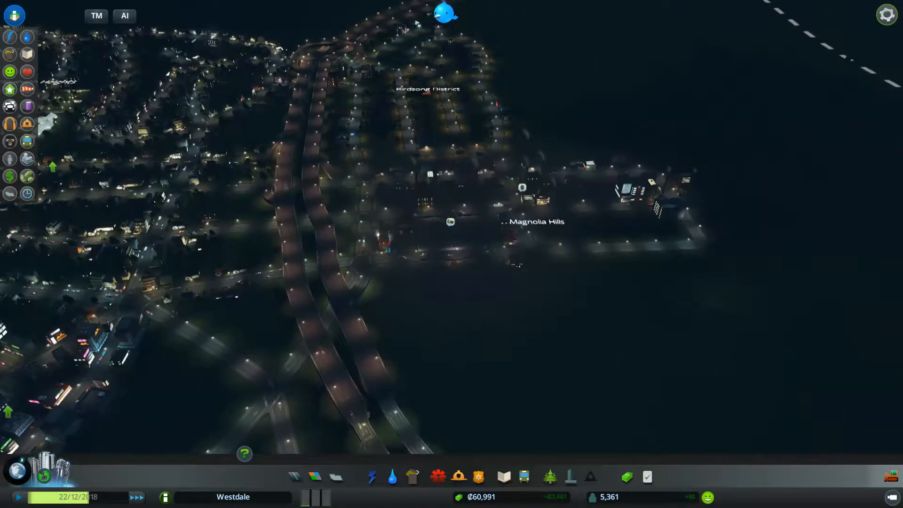
{"action": "left_click", "coordinate": [521, 188]}
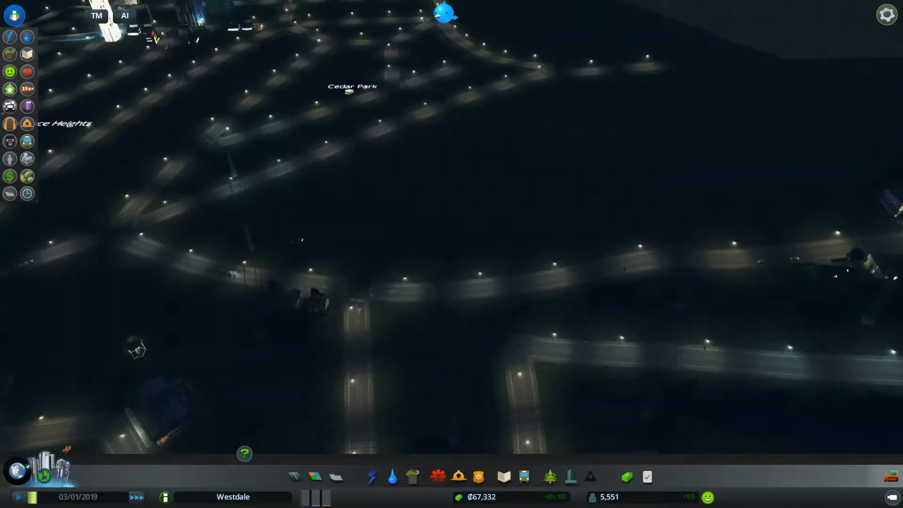
- Place parks near Cedar Park, below the highway by Magnolia Hills and beside Birdsong District
{"action": "left_click", "coordinate": [549, 477]}
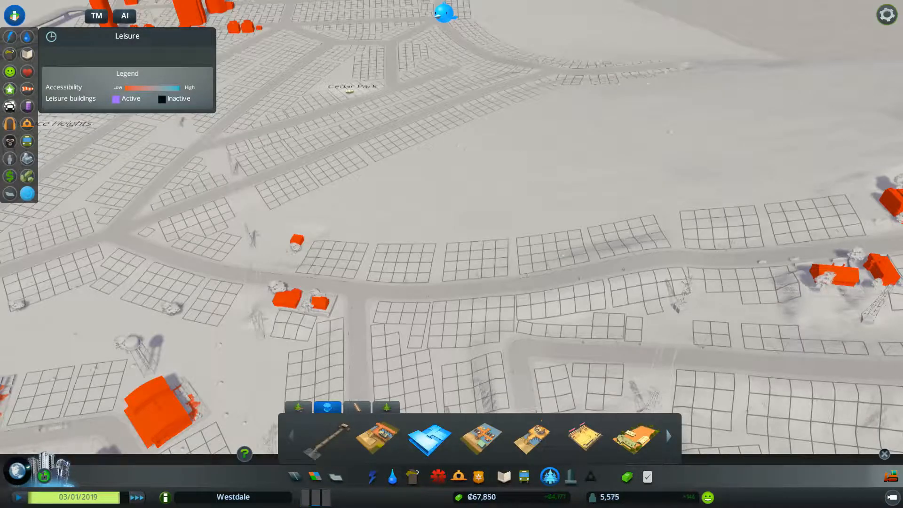
{"action": "left_click", "coordinate": [299, 408]}
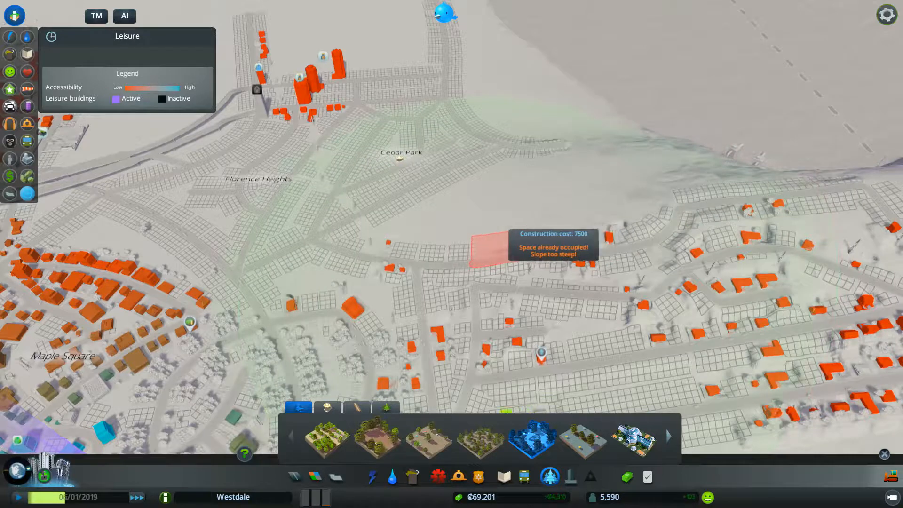
{"action": "mouse_move", "coordinate": [433, 252]}
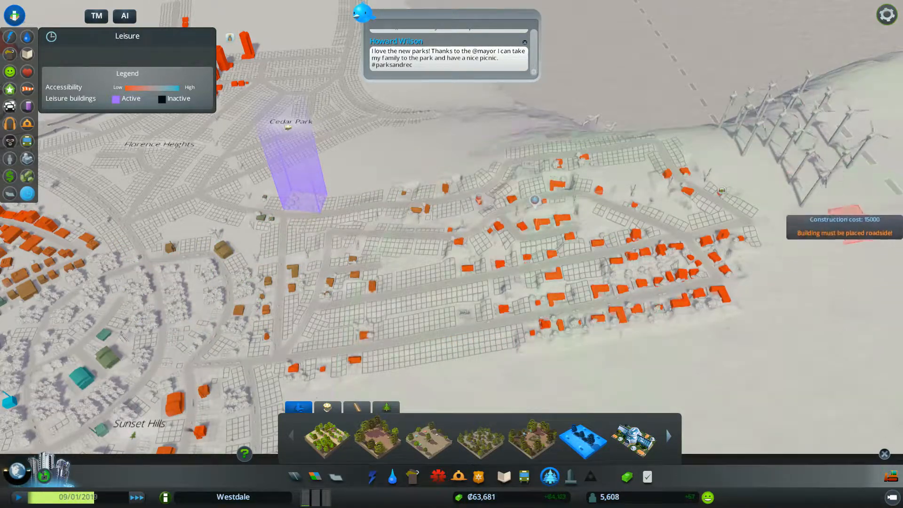
{"action": "mouse_move", "coordinate": [736, 278]}
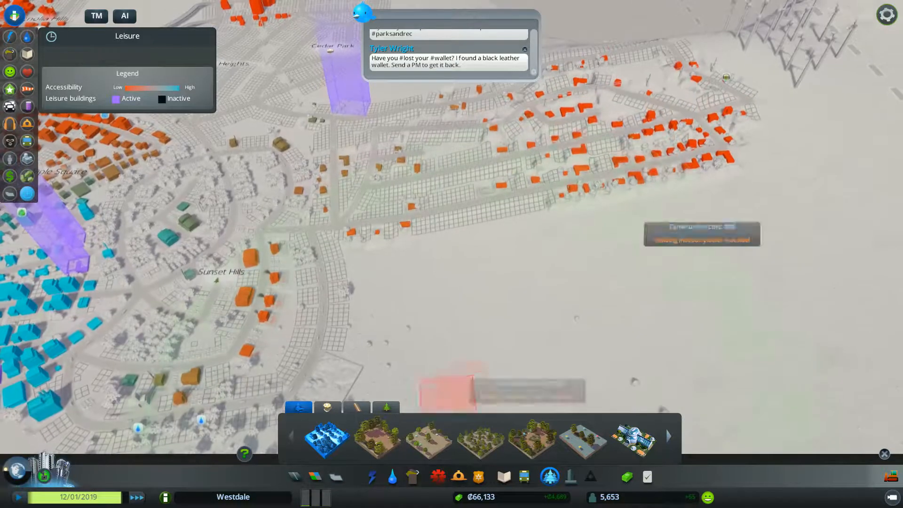
{"action": "left_click", "coordinate": [343, 256]}
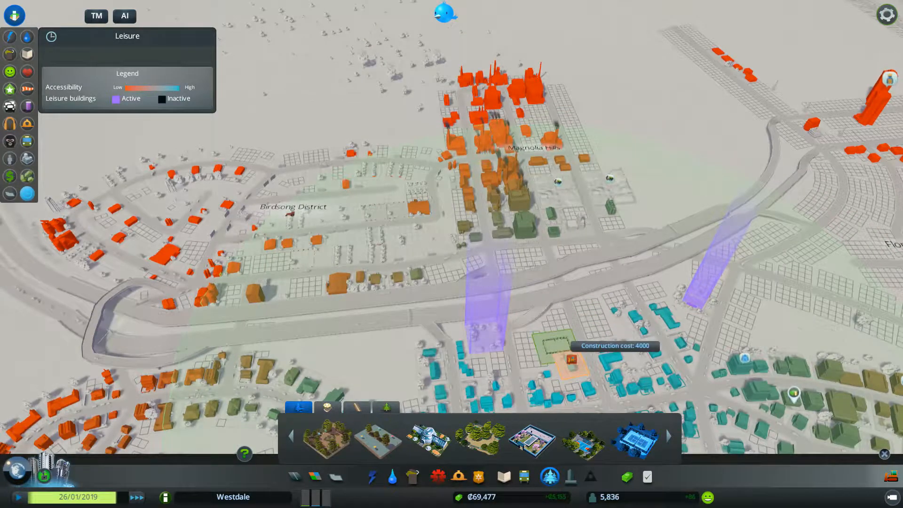
{"action": "left_click", "coordinate": [554, 331]}
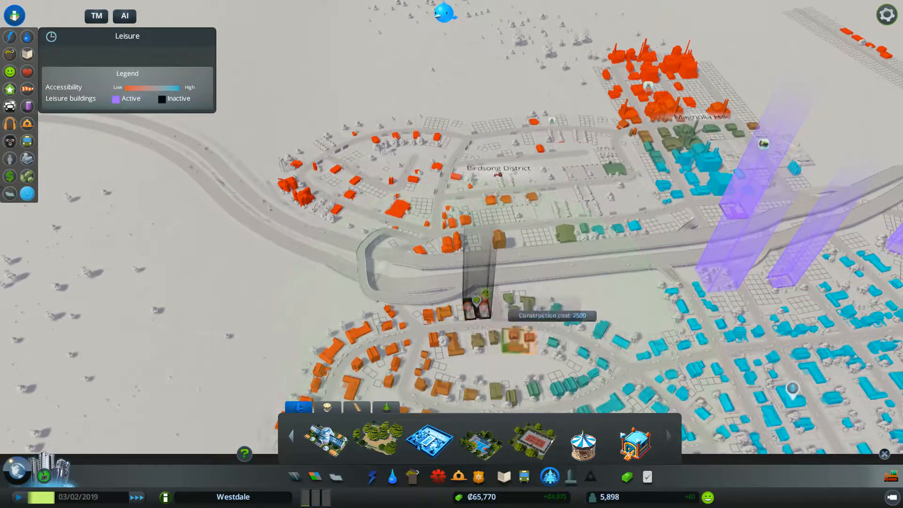
{"action": "left_click", "coordinate": [323, 440]}
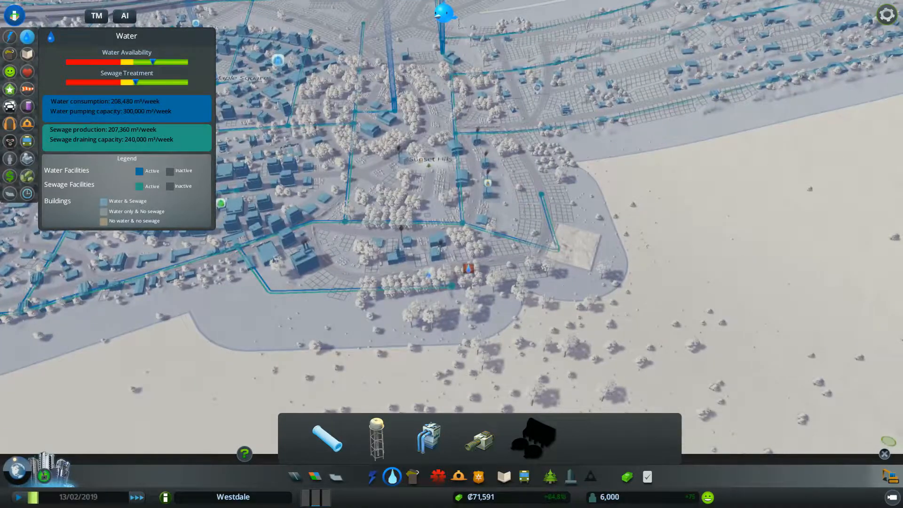
{"action": "left_click", "coordinate": [502, 391]}
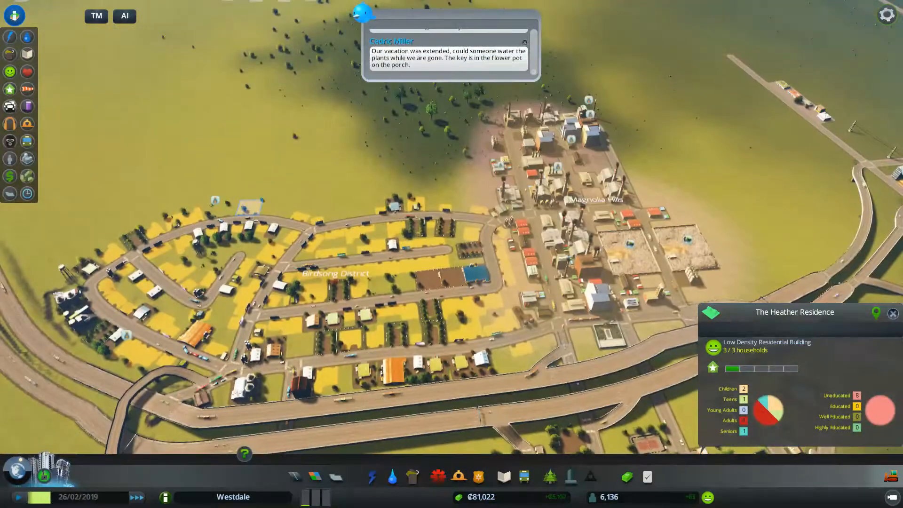
{"action": "left_click", "coordinate": [247, 223]}
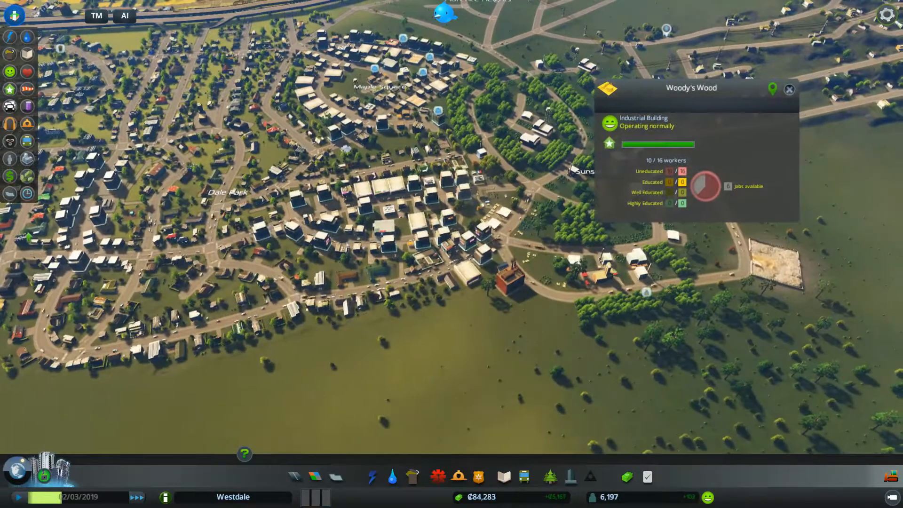
{"action": "left_click", "coordinate": [788, 90]}
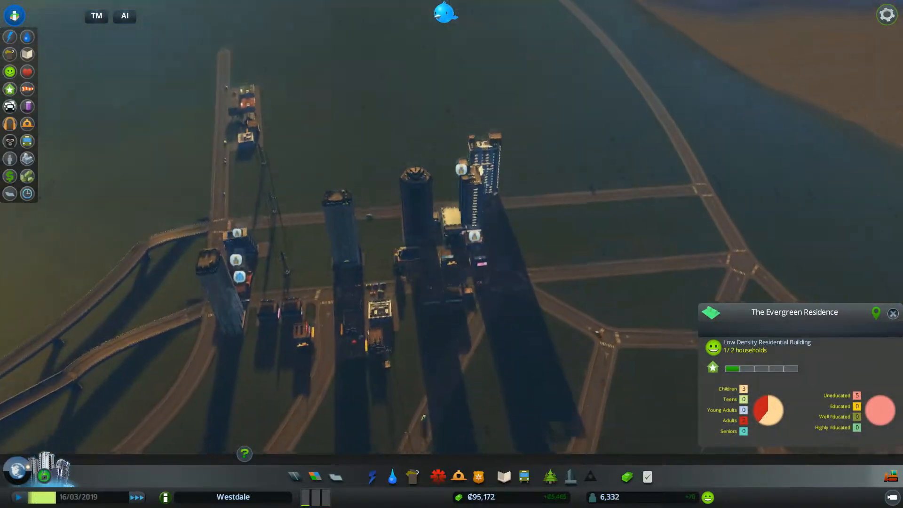
{"action": "left_click", "coordinate": [241, 256]}
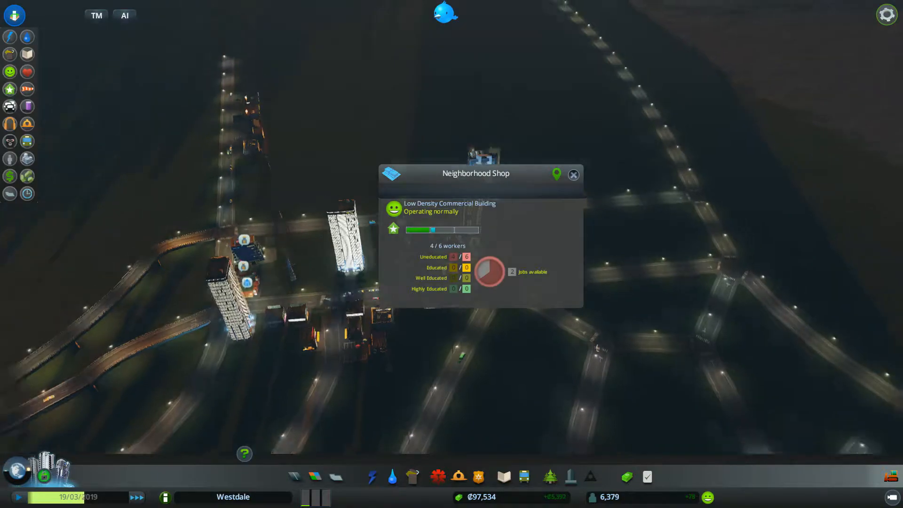
{"action": "left_click", "coordinate": [573, 175]}
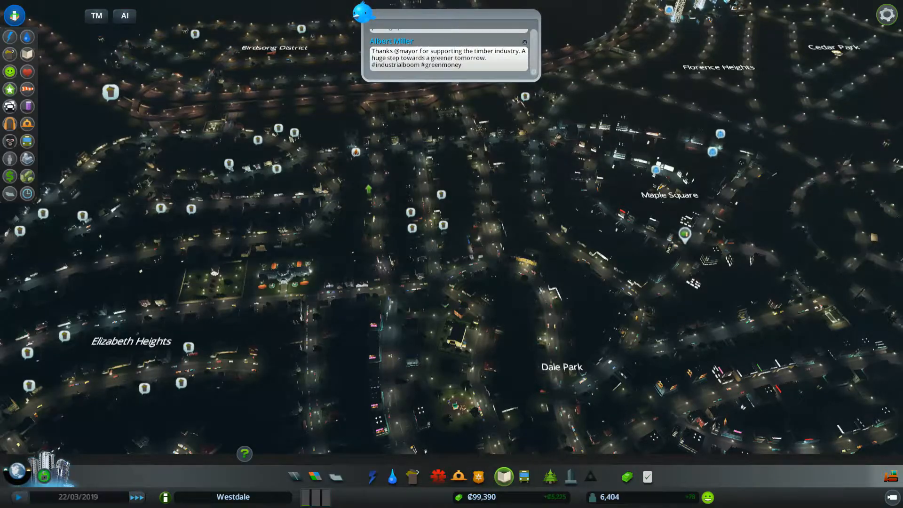
{"action": "left_click", "coordinate": [502, 476]}
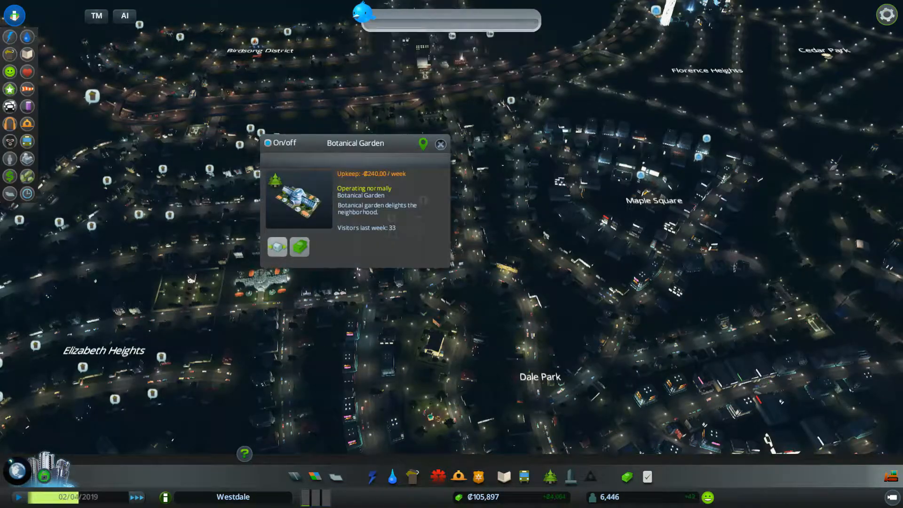
{"action": "left_click", "coordinate": [299, 247]}
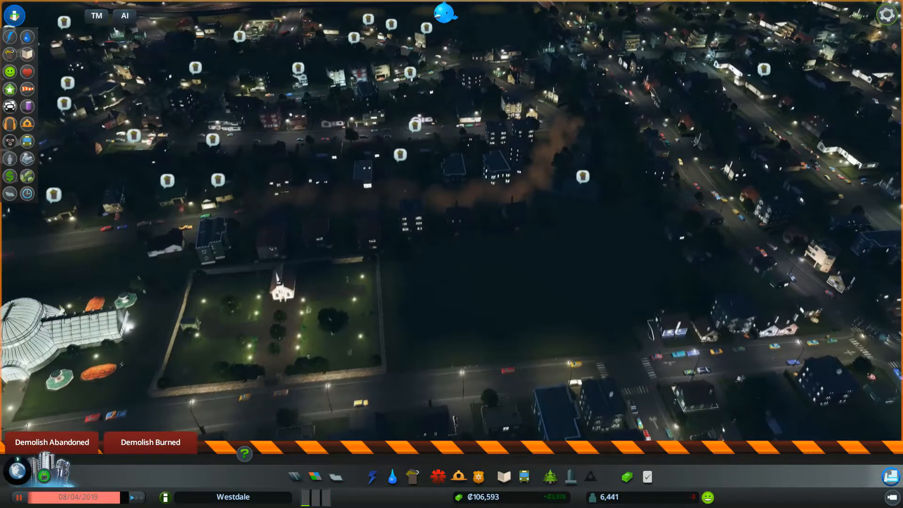
{"action": "left_click", "coordinate": [523, 477]}
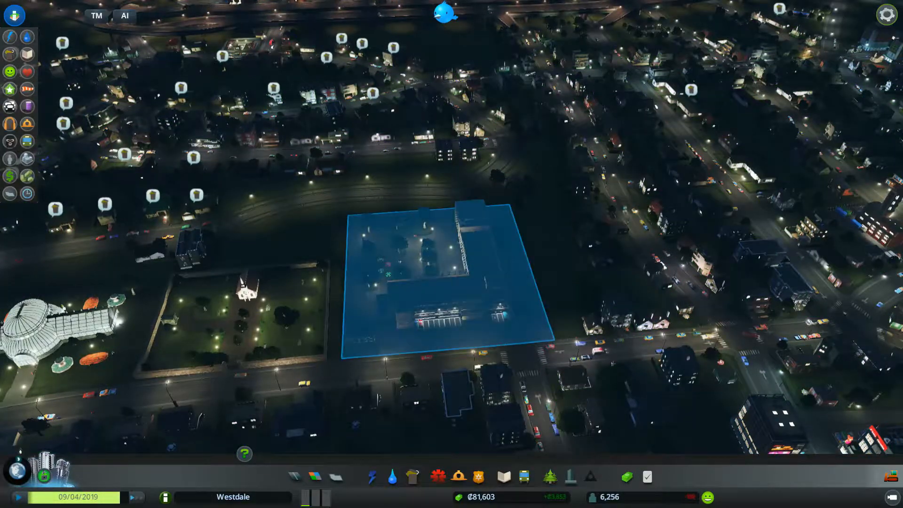
{"action": "left_click", "coordinate": [437, 276]}
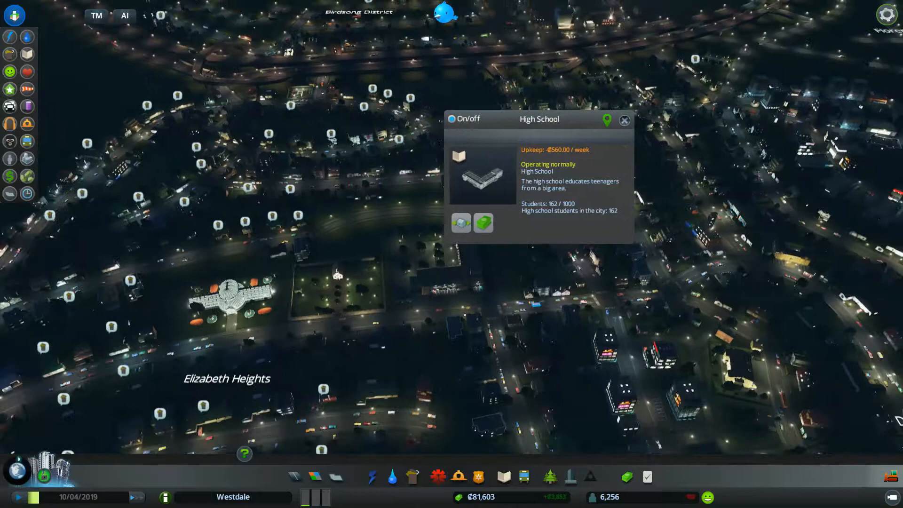
{"action": "scroll", "scroll_direction": "down", "scroll_amount": 3}
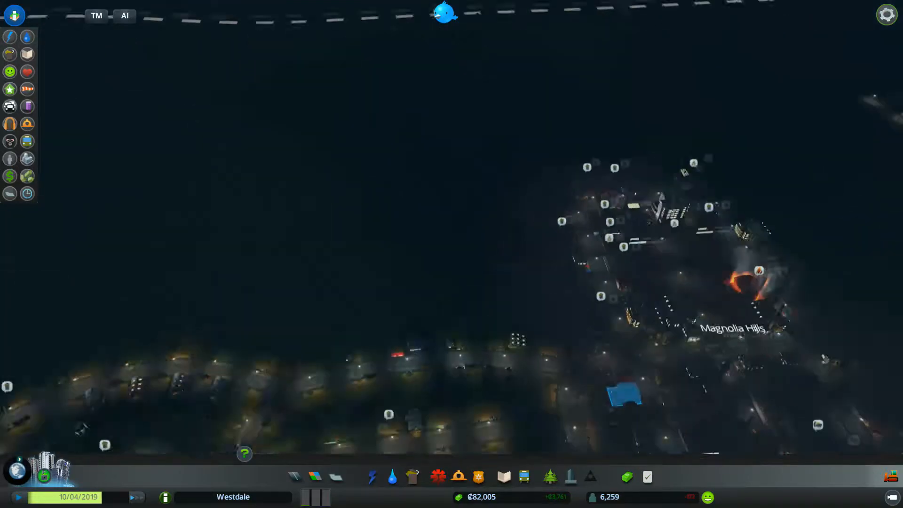
{"action": "left_click", "coordinate": [621, 394]}
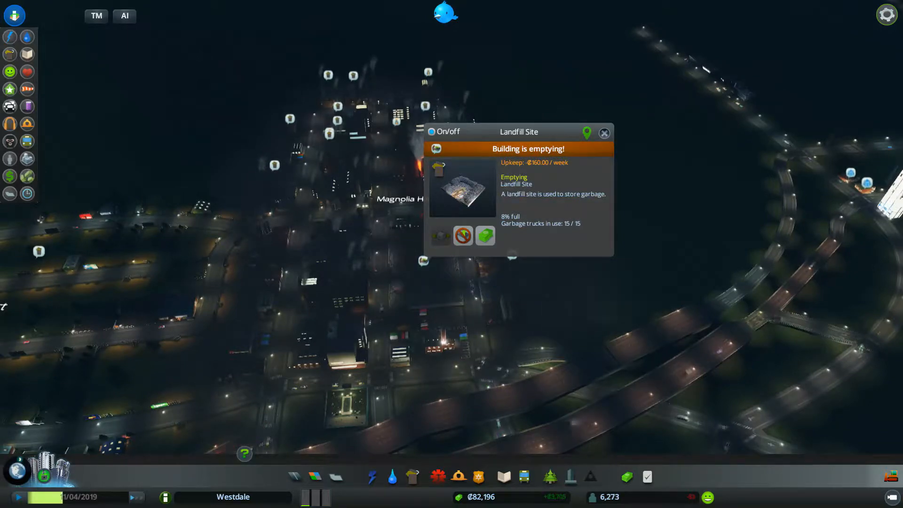
{"action": "left_click", "coordinate": [604, 133]}
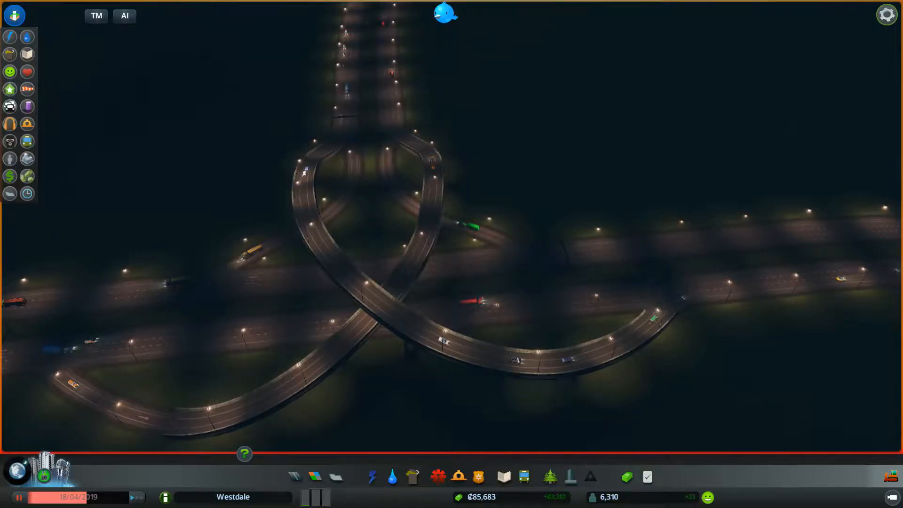
- Lay two short parallel straight highway stretches just south of the looping interchange
{"action": "left_click", "coordinate": [294, 477]}
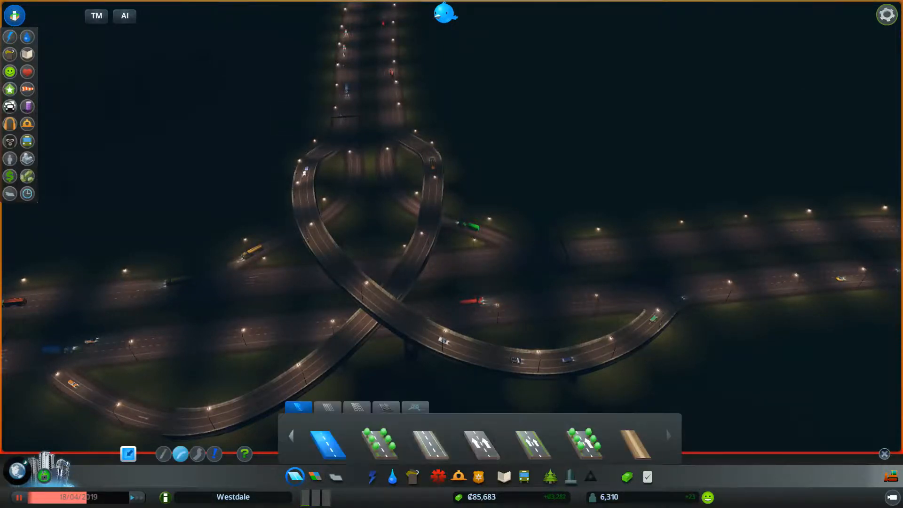
{"action": "left_click", "coordinate": [384, 410]}
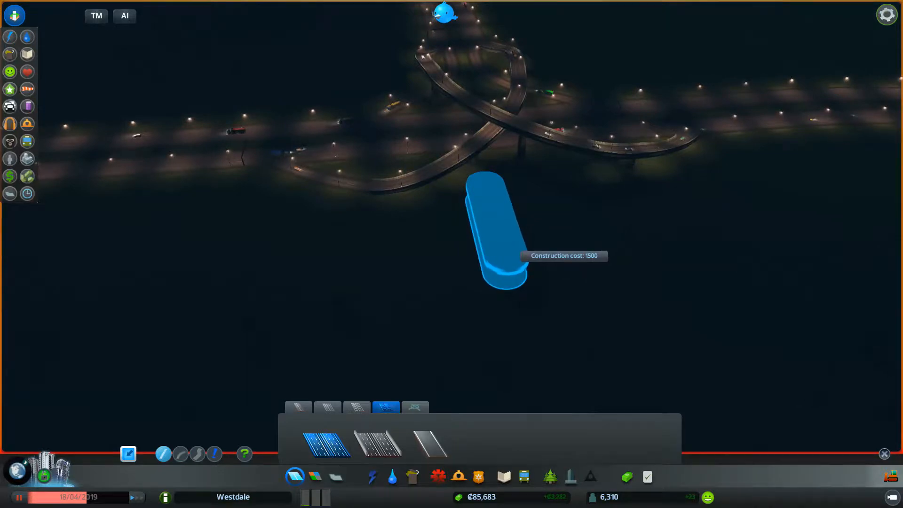
{"action": "left_click", "coordinate": [497, 236]}
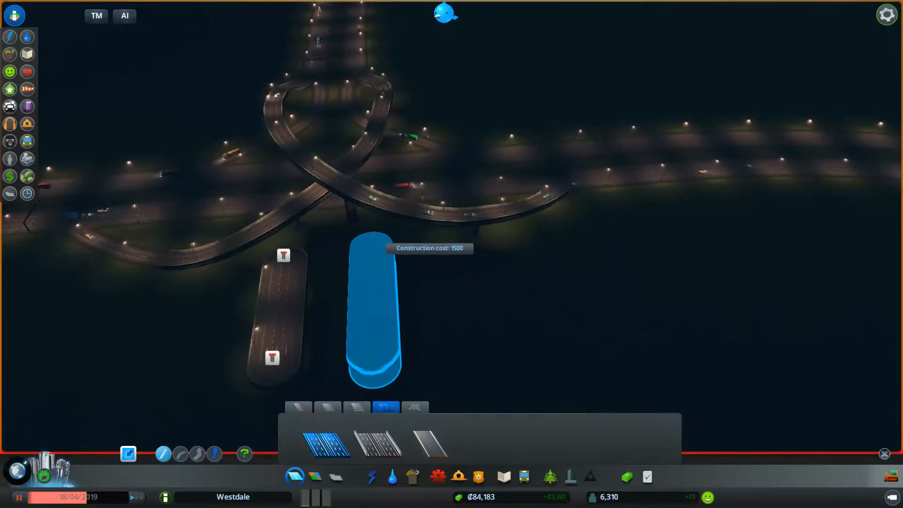
{"action": "left_click", "coordinate": [374, 311]}
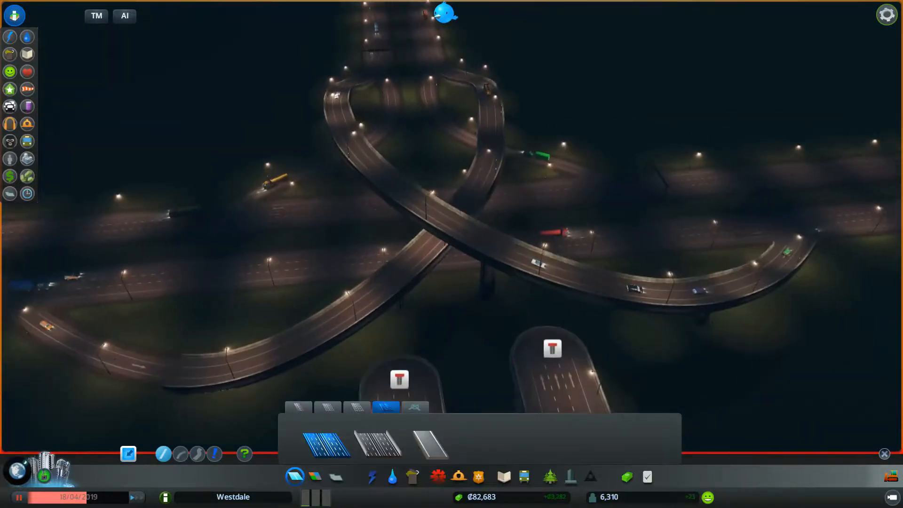
{"action": "left_click", "coordinate": [431, 444]}
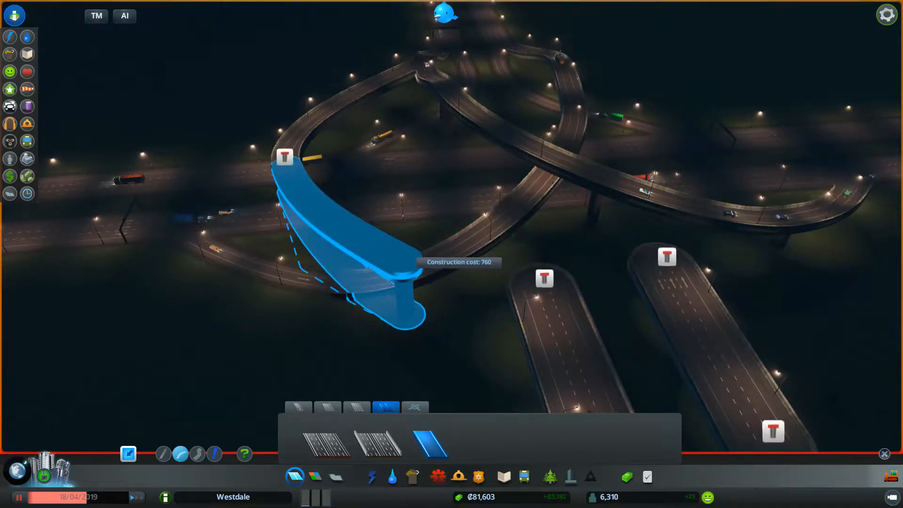
- Draw a curved one-way elevated ramp from the interchange loop toward the southern highway stubs
{"action": "left_click", "coordinate": [397, 271]}
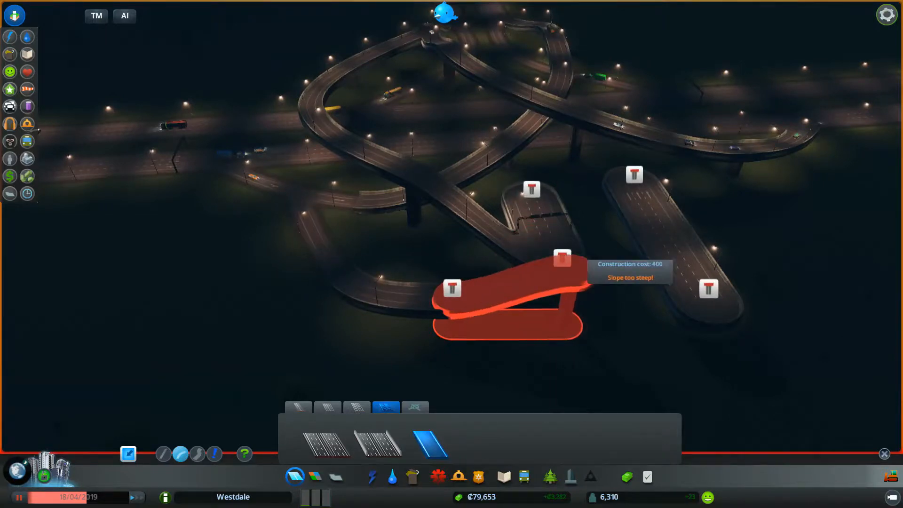
{"action": "mouse_move", "coordinate": [709, 289]}
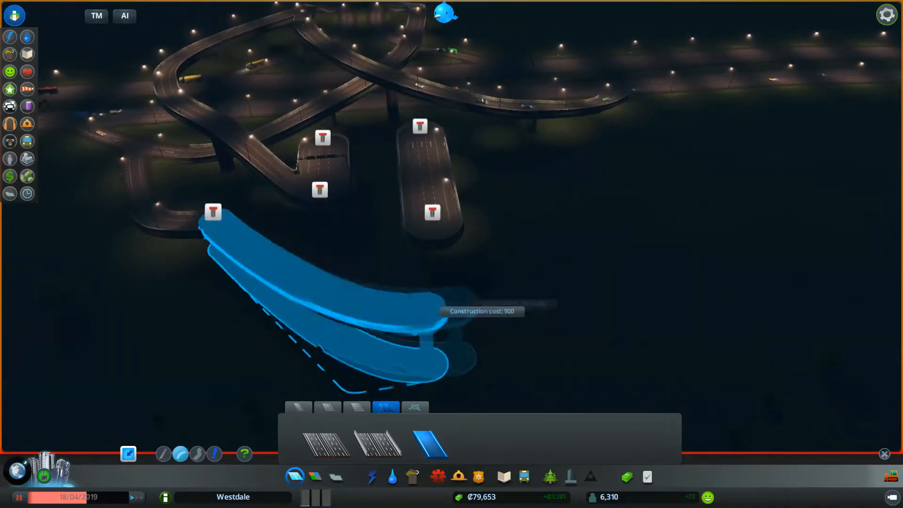
{"action": "mouse_move", "coordinate": [553, 218]}
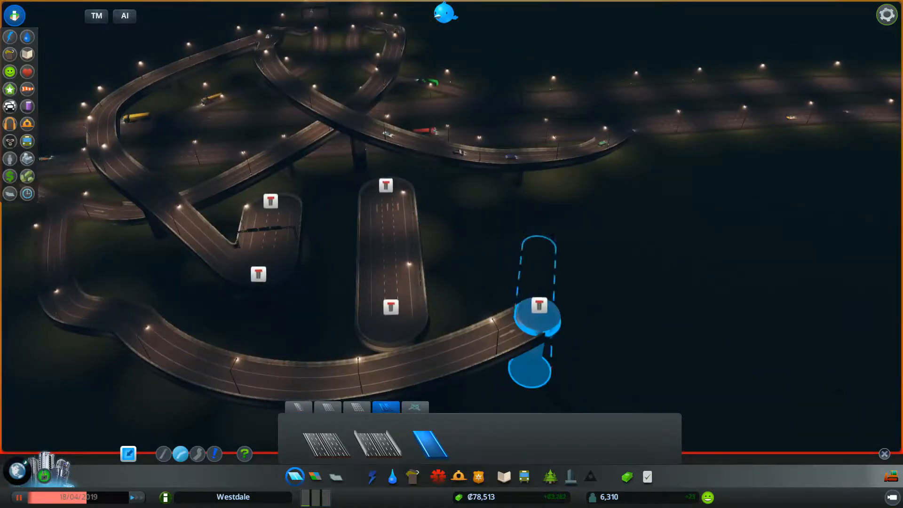
{"action": "mouse_move", "coordinate": [550, 147]}
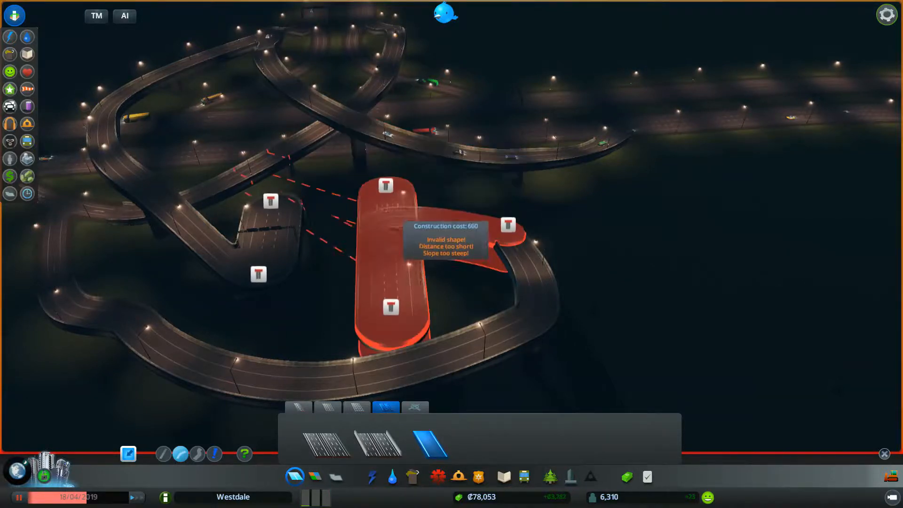
{"action": "mouse_move", "coordinate": [555, 345]}
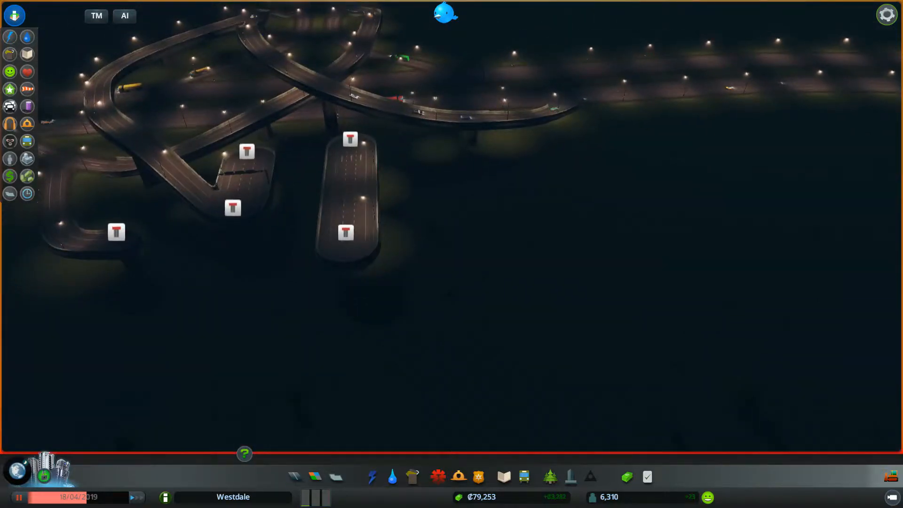
- Try upgrading the left dead-end highway stub, then switch to the Bulldozer for demolition
{"action": "left_click", "coordinate": [295, 476]}
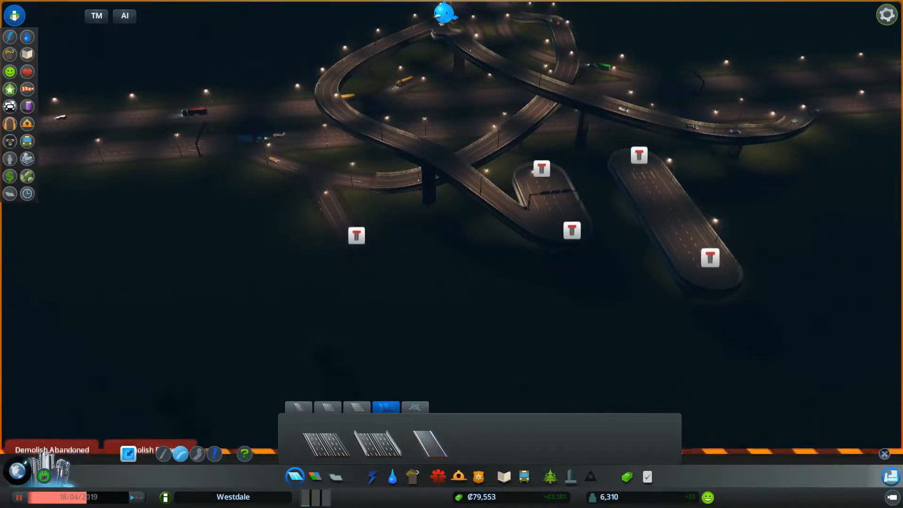
{"action": "left_click", "coordinate": [429, 442]}
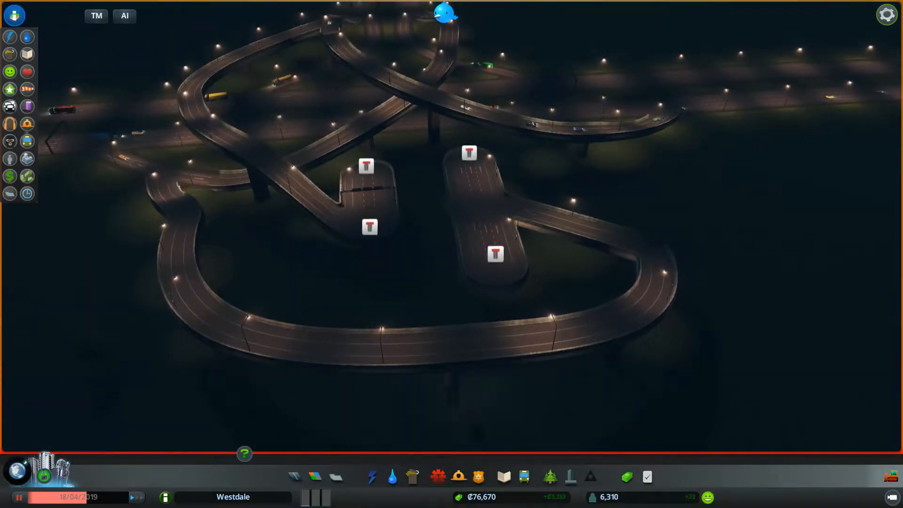
{"action": "left_click", "coordinate": [294, 476]}
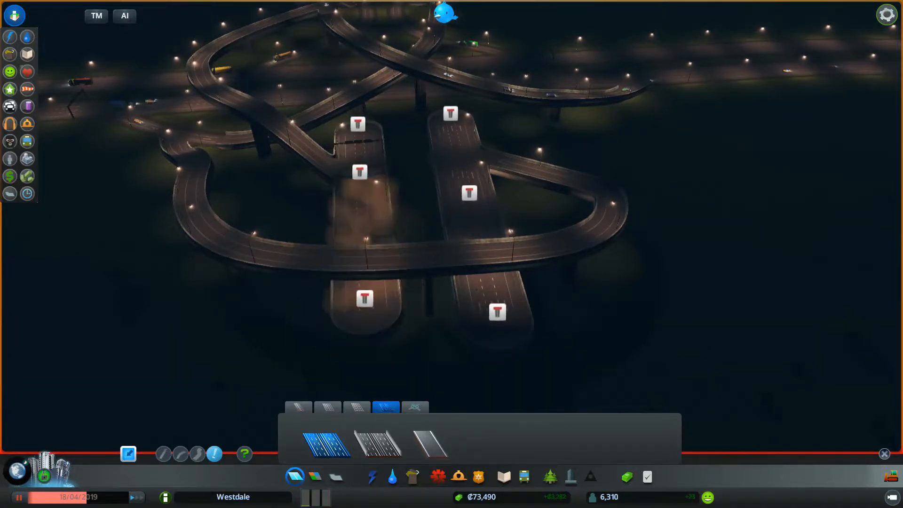
{"action": "left_click", "coordinate": [360, 167]}
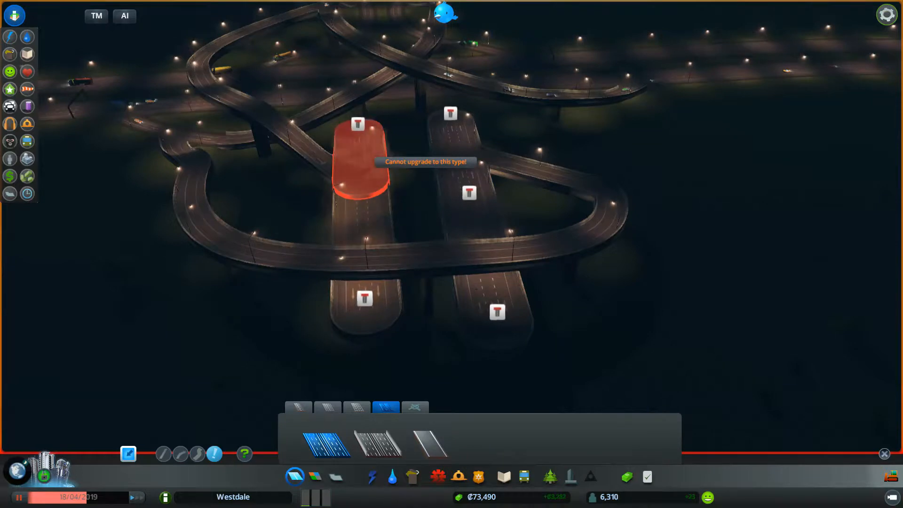
{"action": "mouse_move", "coordinate": [363, 300]}
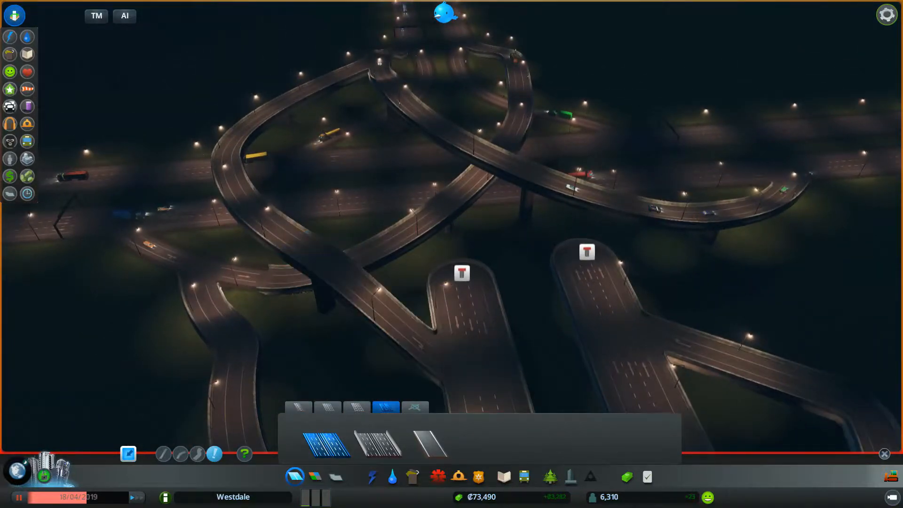
{"action": "left_click", "coordinate": [433, 442]}
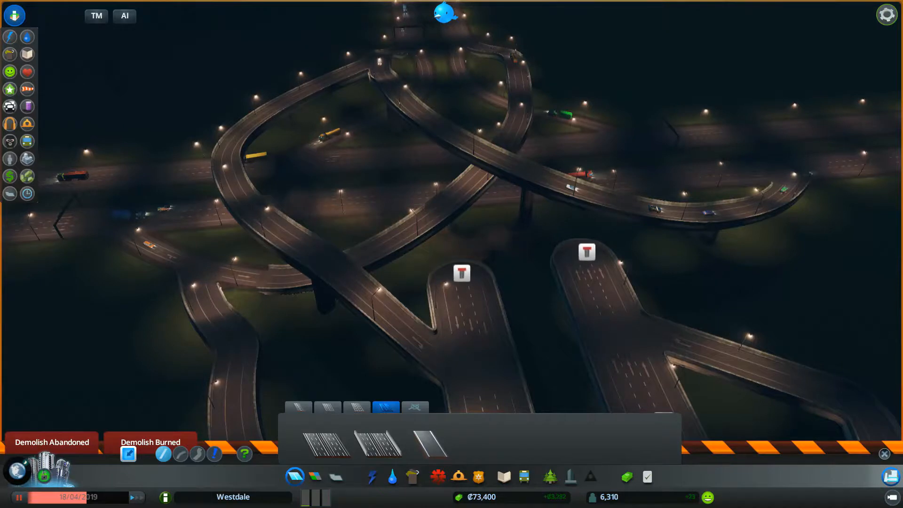
- Demolish the left dead-end highway stub and return to the elevated highway ramp tool
{"action": "left_click", "coordinate": [430, 442]}
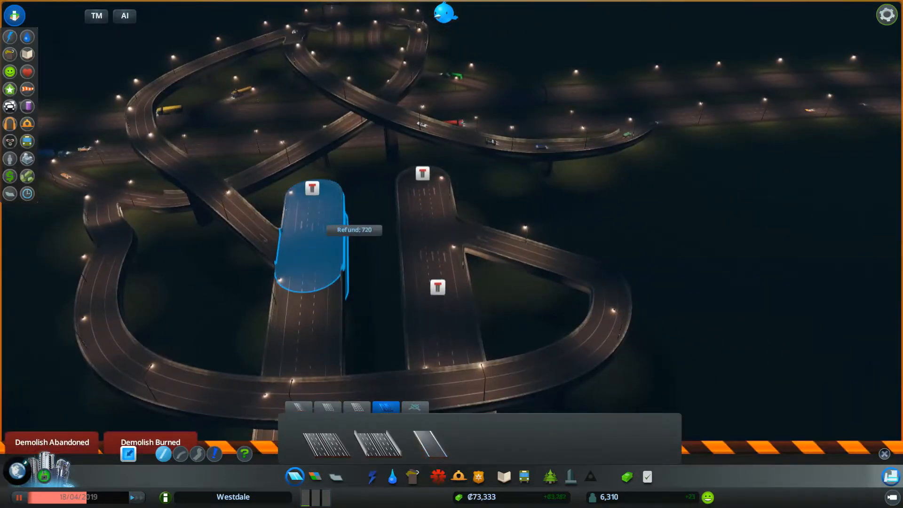
{"action": "left_click", "coordinate": [312, 236]}
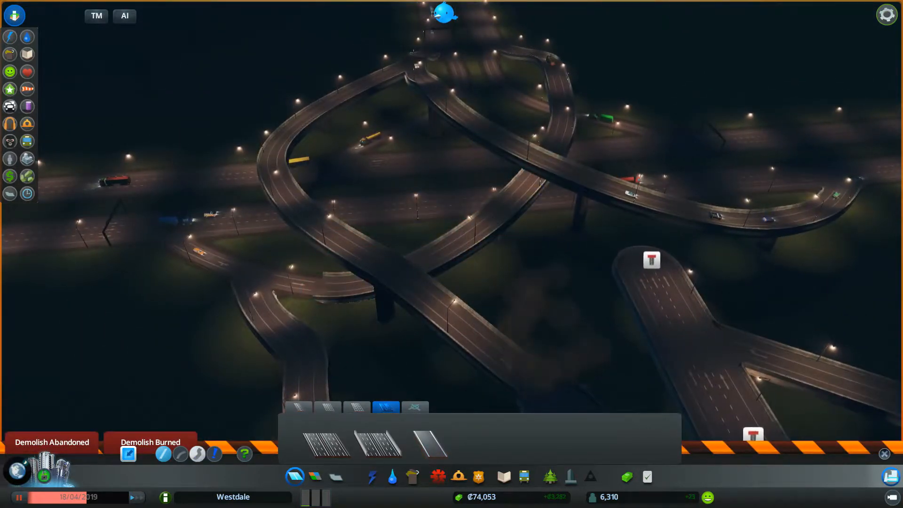
{"action": "left_click", "coordinate": [429, 442]}
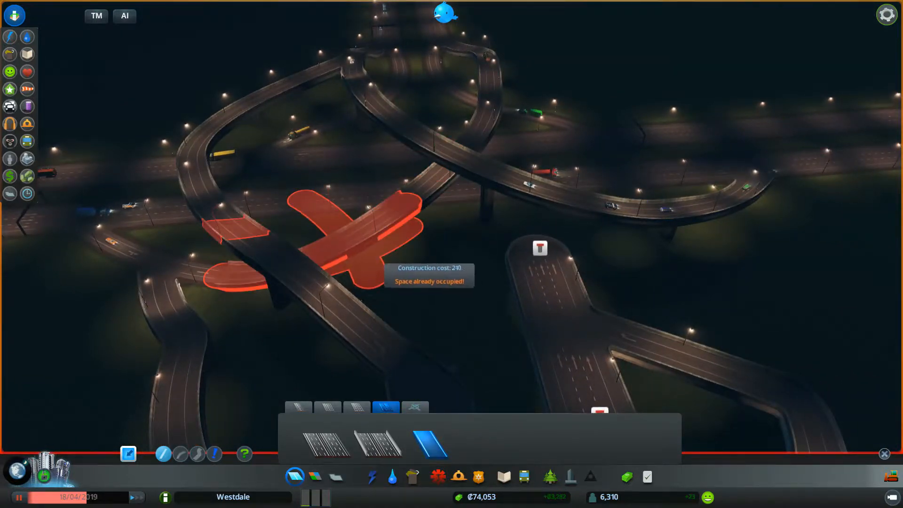
{"action": "mouse_move", "coordinate": [346, 225]}
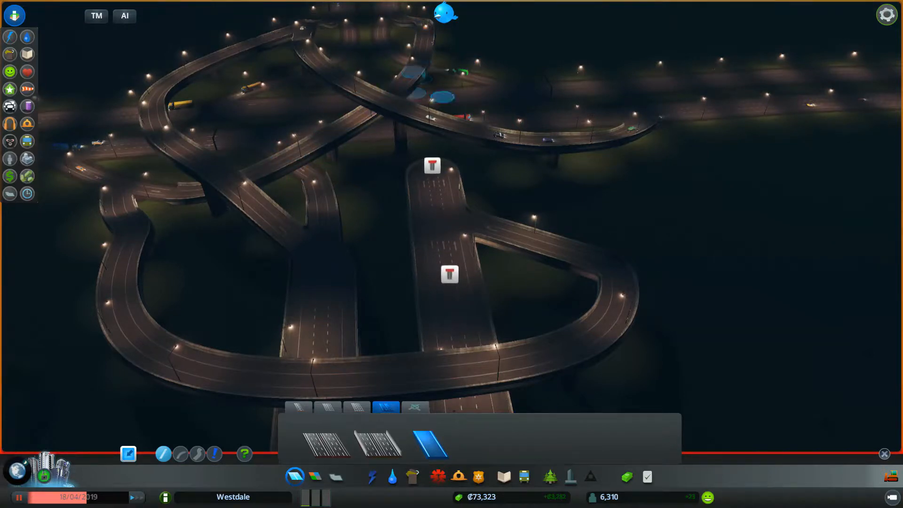
- Draw a curved elevated ramp from the right stub outward toward the far highway
{"action": "left_click", "coordinate": [450, 275]}
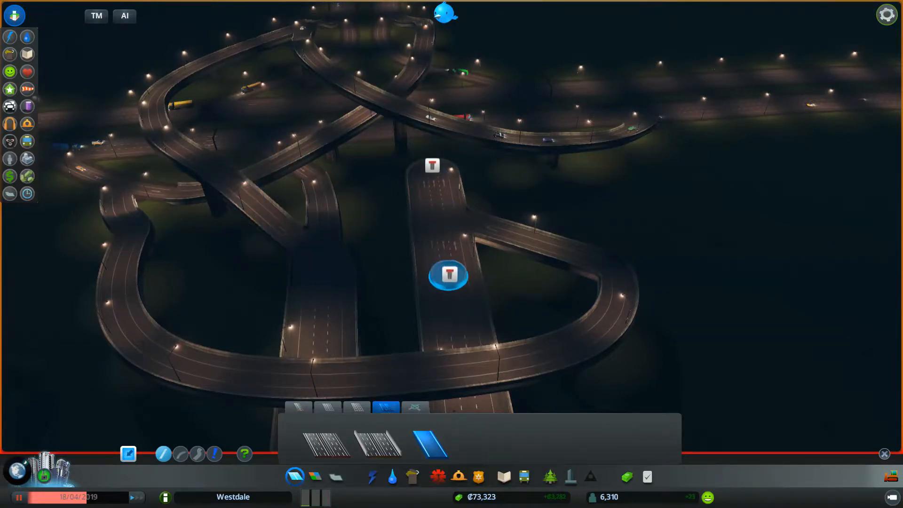
{"action": "mouse_move", "coordinate": [437, 211]}
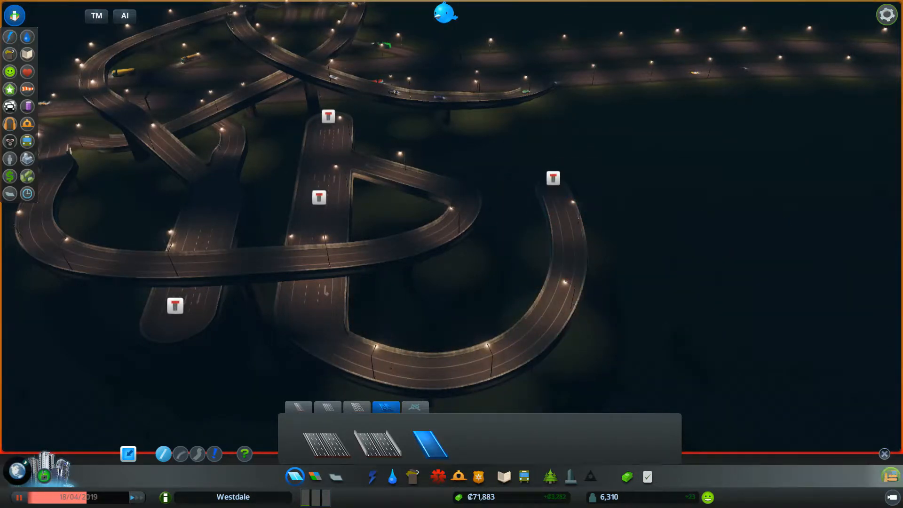
{"action": "left_click", "coordinate": [558, 247]}
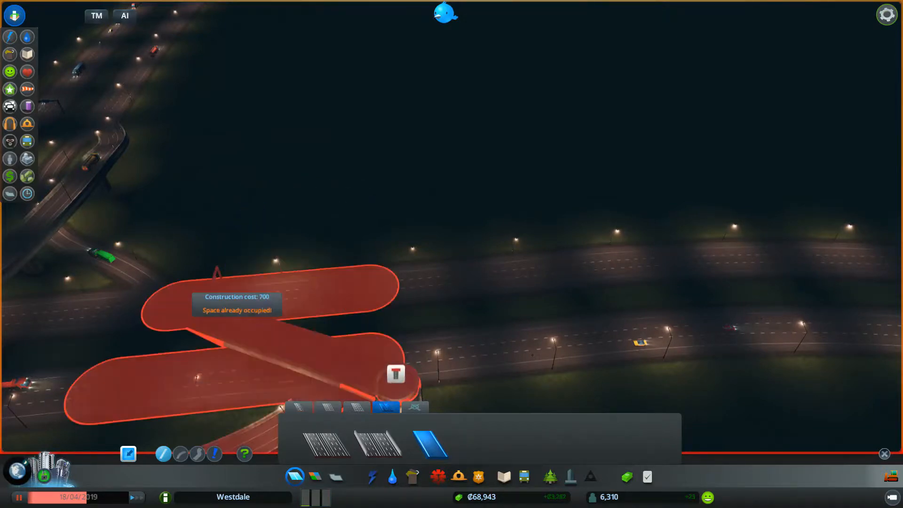
{"action": "mouse_move", "coordinate": [395, 374]}
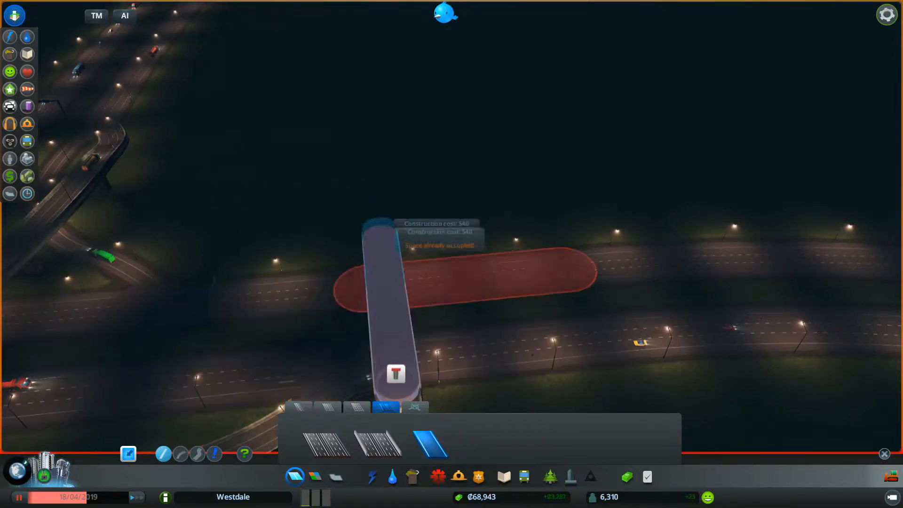
{"action": "mouse_move", "coordinate": [282, 207]}
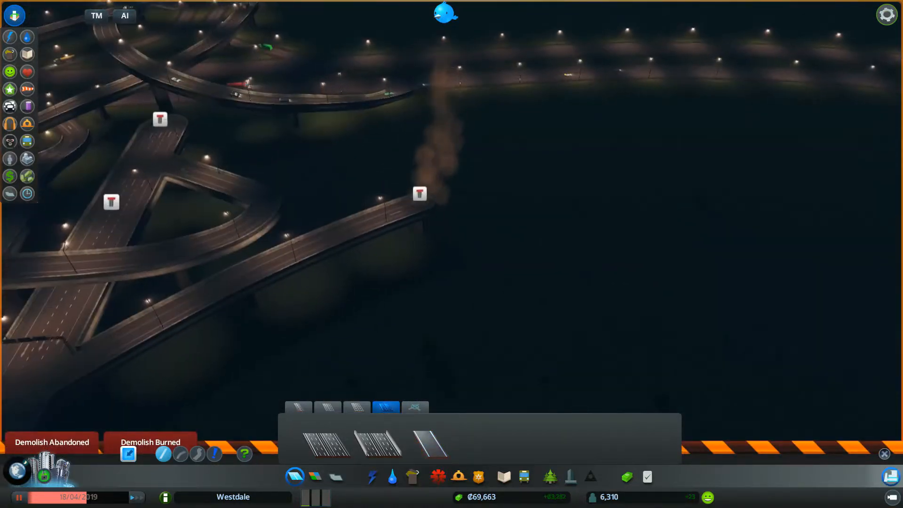
- Bulldoze the stray end of the new ramp and bring back the highway ramp options
{"action": "left_click", "coordinate": [419, 193]}
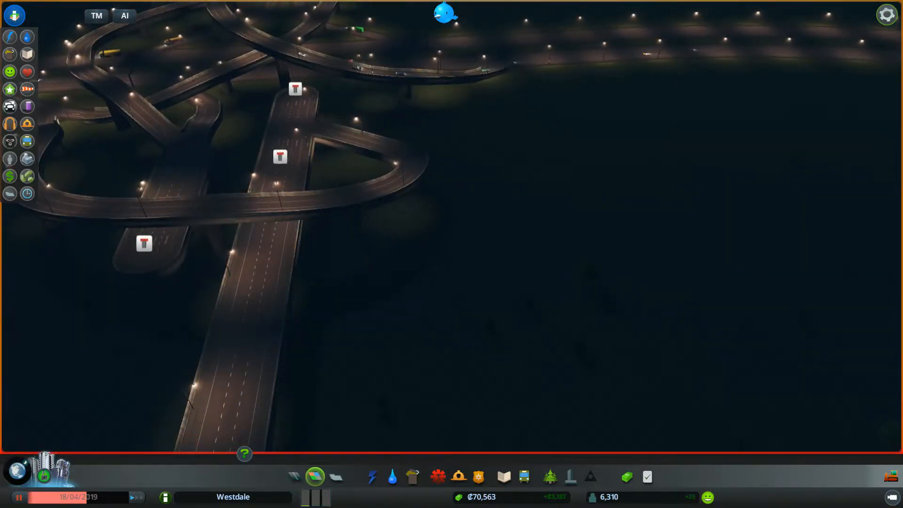
{"action": "left_click", "coordinate": [295, 476]}
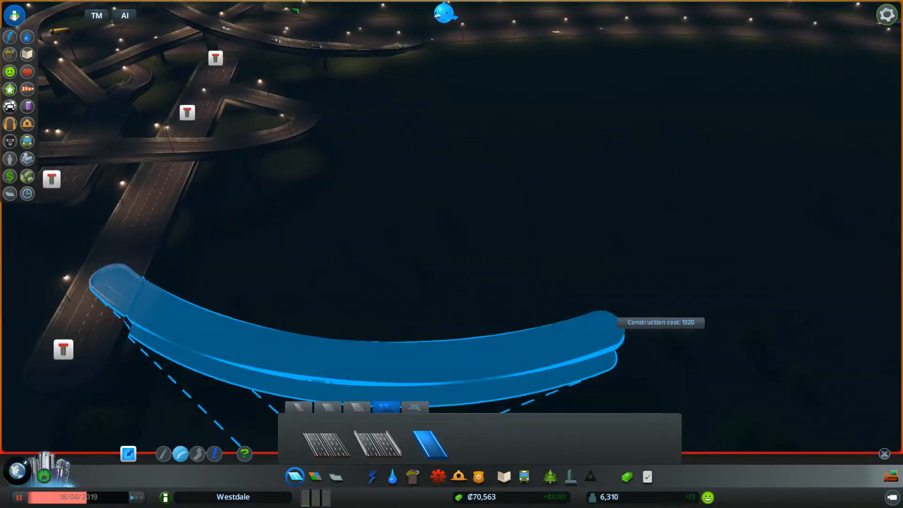
{"action": "mouse_move", "coordinate": [513, 75]}
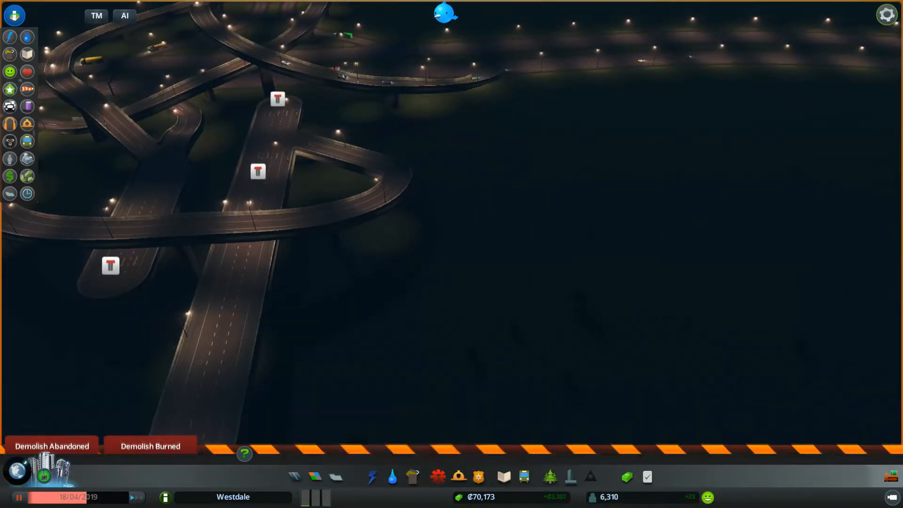
- Select the curved highway road tool to start a ramp toward the interchange
{"action": "left_click", "coordinate": [294, 476]}
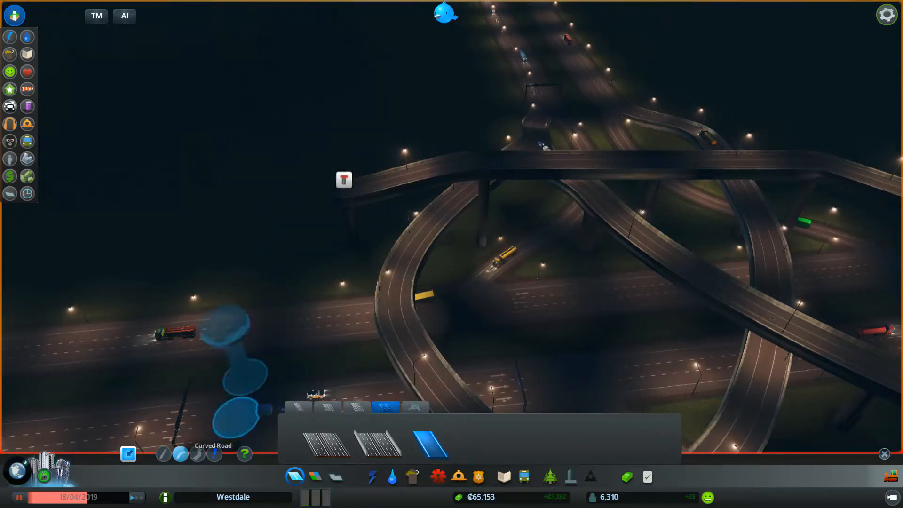
{"action": "mouse_move", "coordinate": [348, 214]}
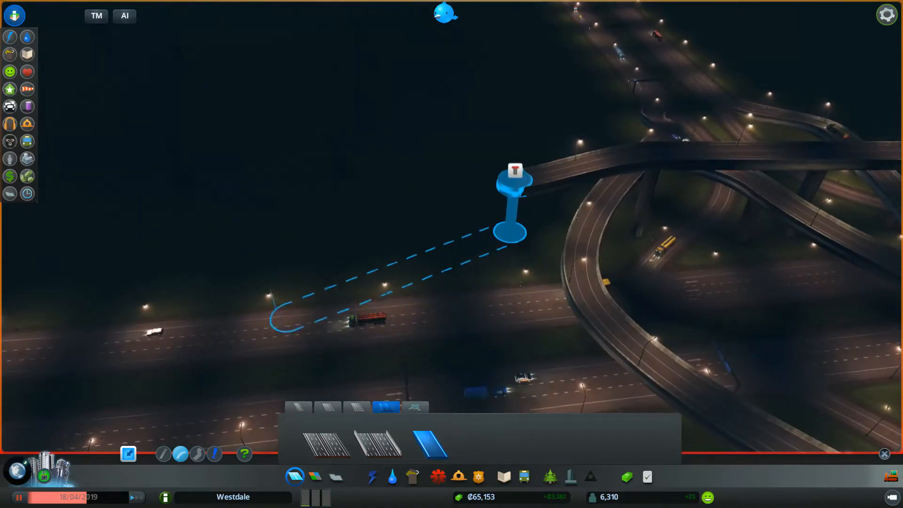
{"action": "mouse_move", "coordinate": [114, 351]}
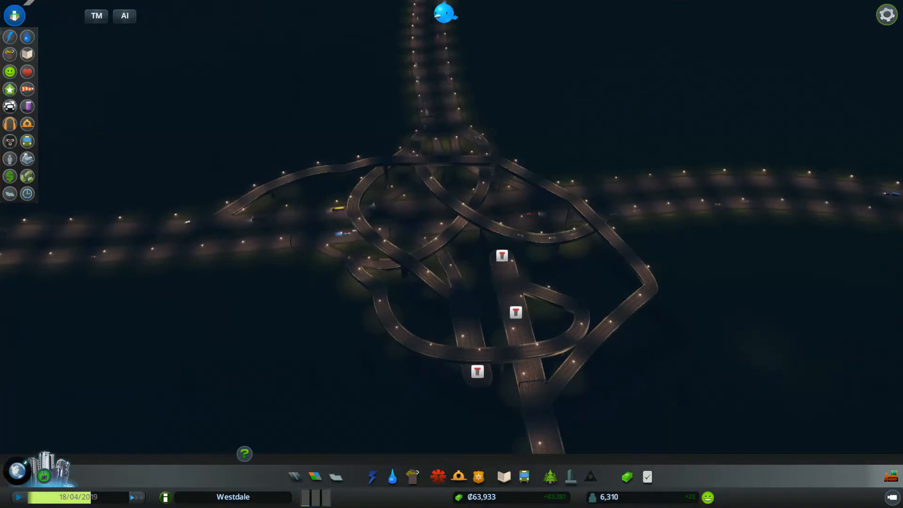
- Choose the four-lane highway in Roads > Highways to preview upgrading the wide spur
{"action": "left_click", "coordinate": [18, 497]}
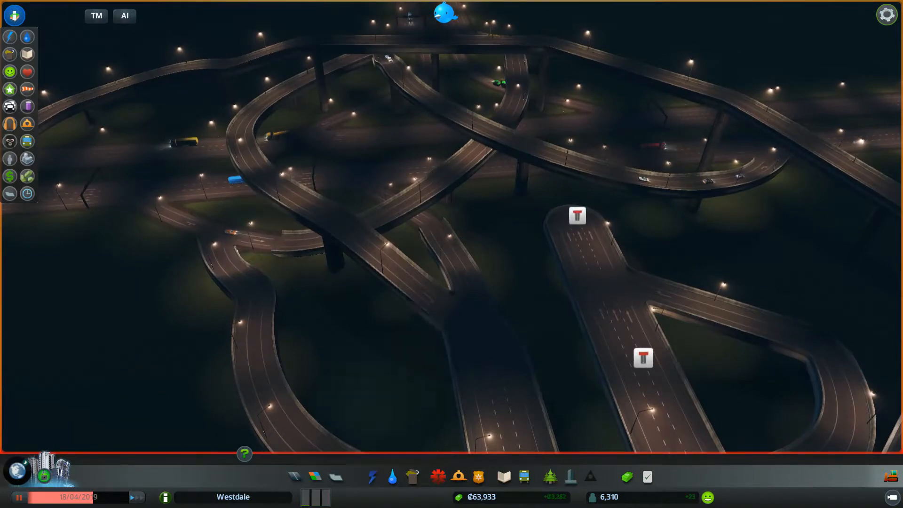
{"action": "left_click", "coordinate": [294, 476]}
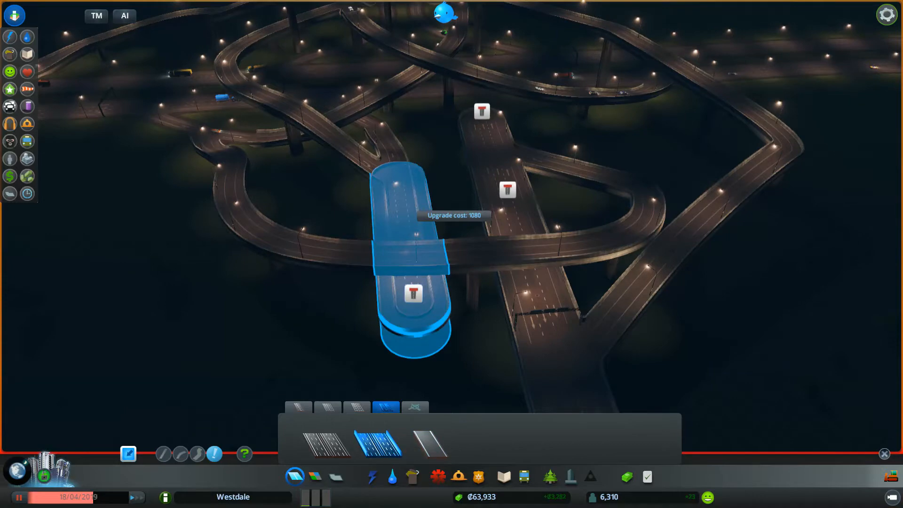
- Demolish an elevated ramp segment south of the interchange, leaving a dead-end stub
{"action": "left_click", "coordinate": [406, 260]}
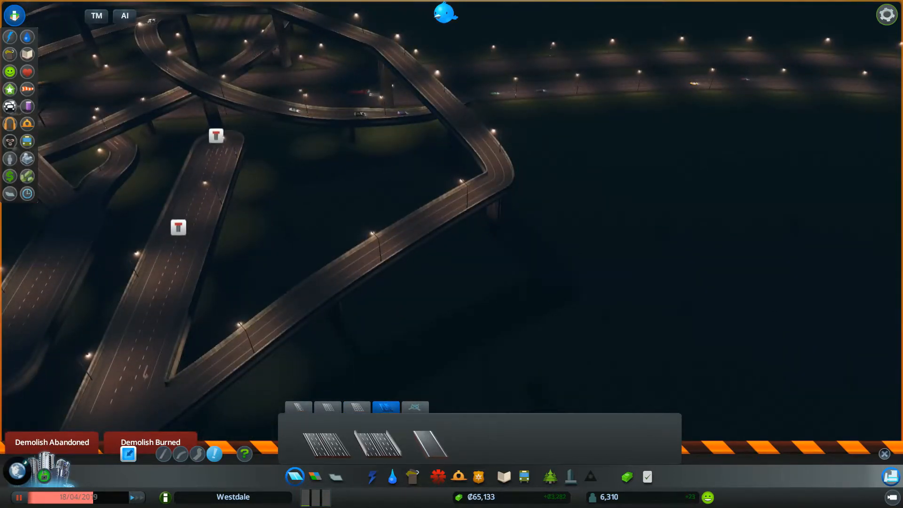
{"action": "left_click", "coordinate": [428, 443]}
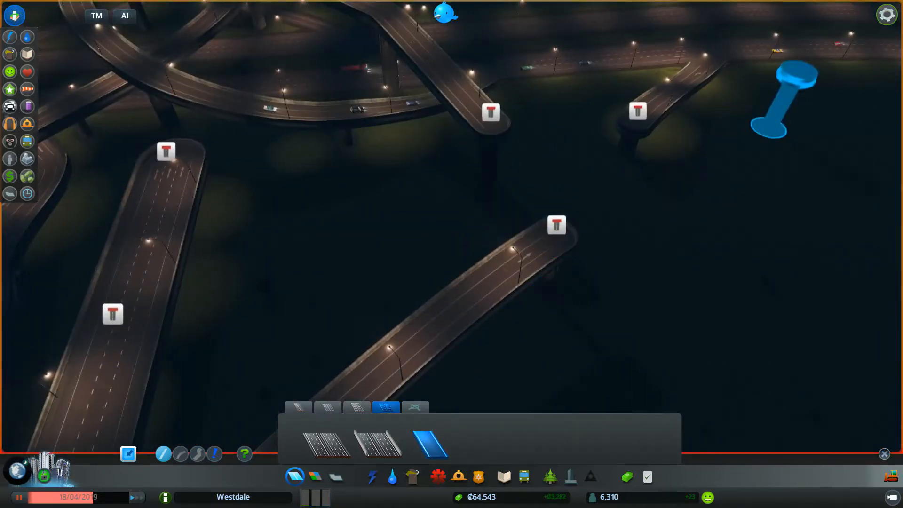
{"action": "mouse_move", "coordinate": [691, 168]}
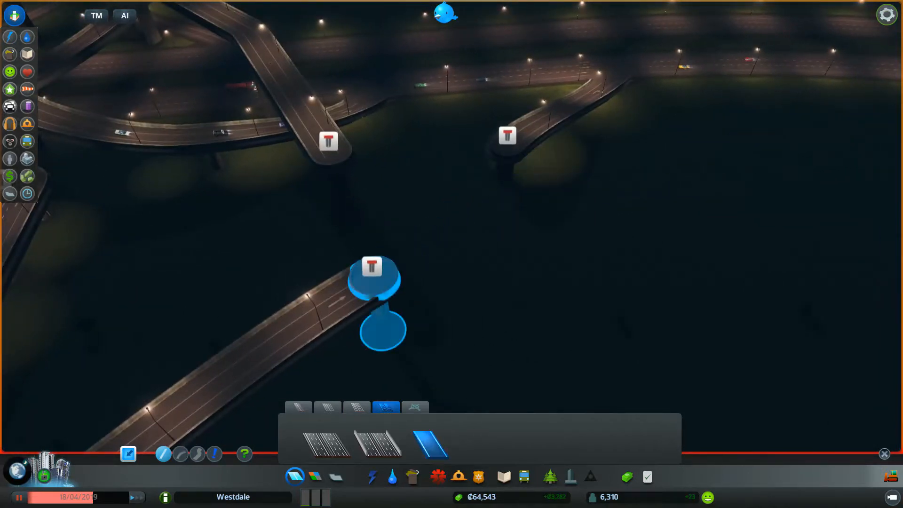
{"action": "mouse_move", "coordinate": [507, 136]}
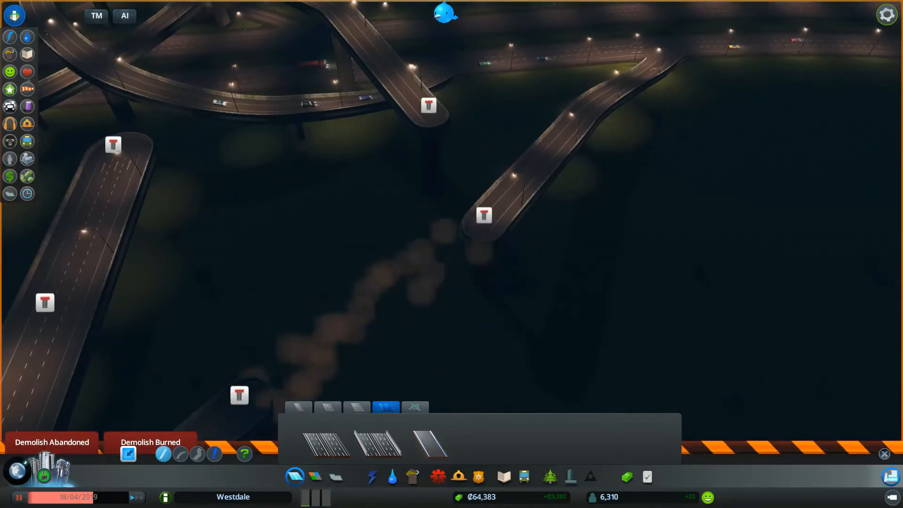
{"action": "mouse_move", "coordinate": [429, 443]}
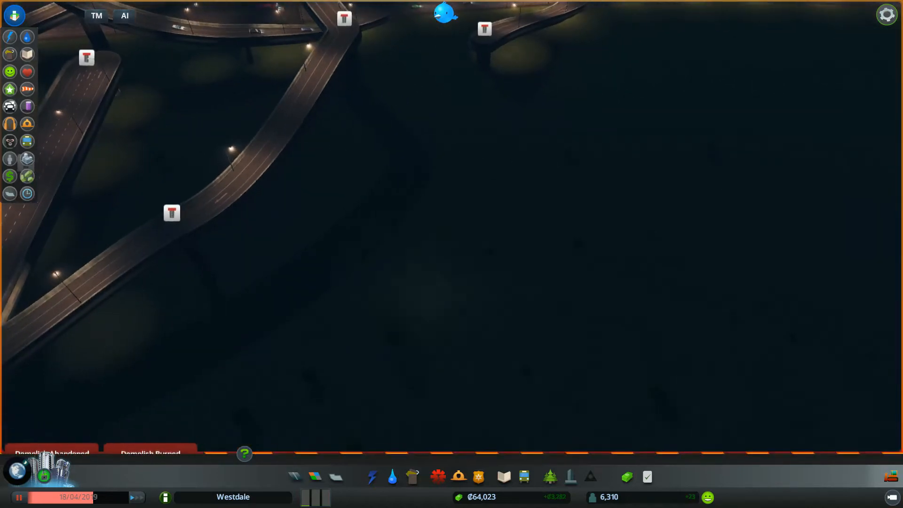
- Remove the remaining ramp segment beyond the wide spur so it ends short
{"action": "left_click", "coordinate": [295, 476]}
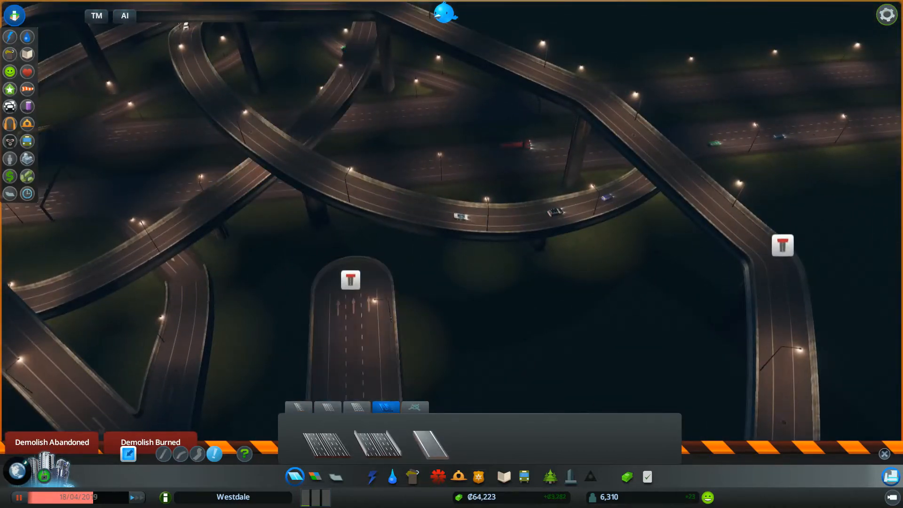
- Draw the elevated ramp from the curved ramp into the wide highway spur
{"action": "left_click", "coordinate": [429, 442]}
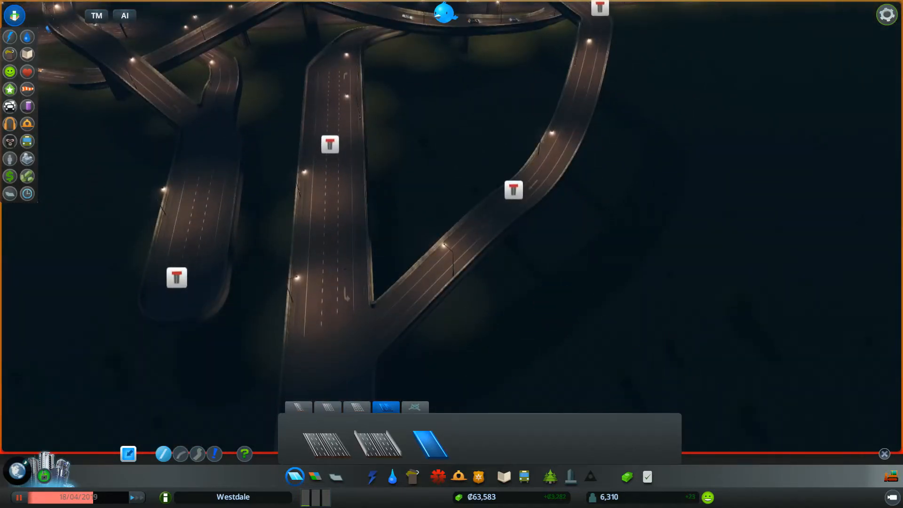
{"action": "left_click", "coordinate": [377, 442]}
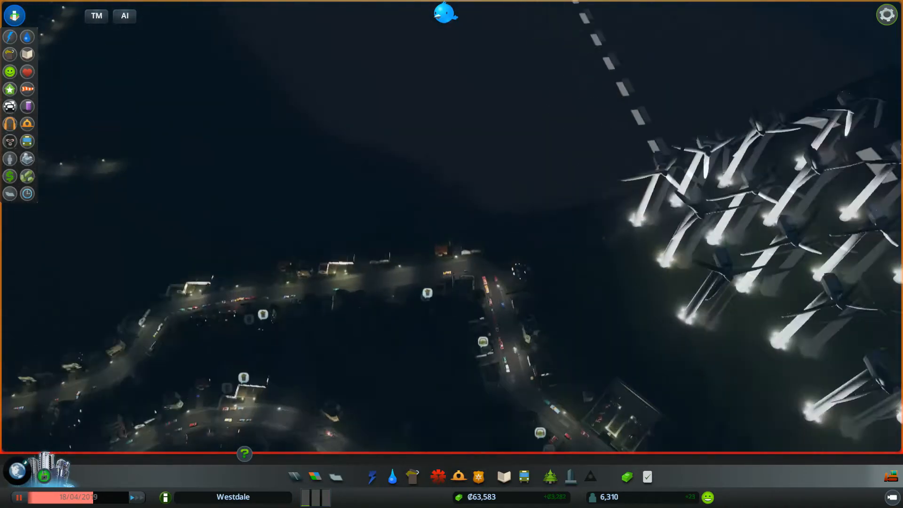
- Inspect The Daffodil Residence near the wind turbines, which reports sick citizens
{"action": "left_click", "coordinate": [442, 304]}
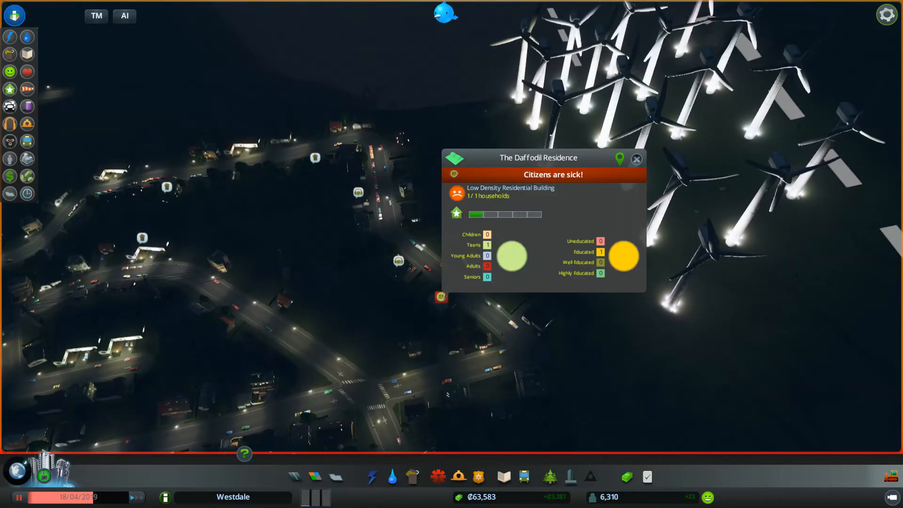
{"action": "mouse_move", "coordinate": [552, 175]}
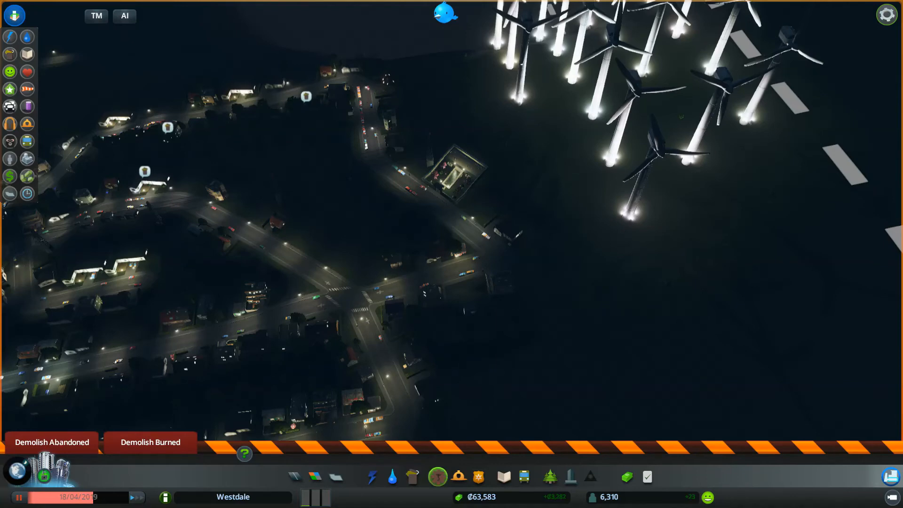
{"action": "left_click", "coordinate": [315, 477]}
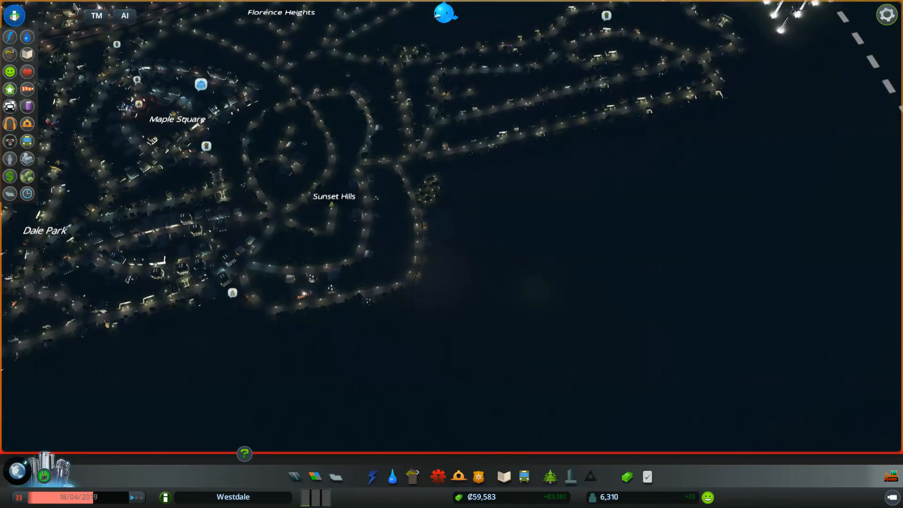
{"action": "key", "text": "shift+tab"}
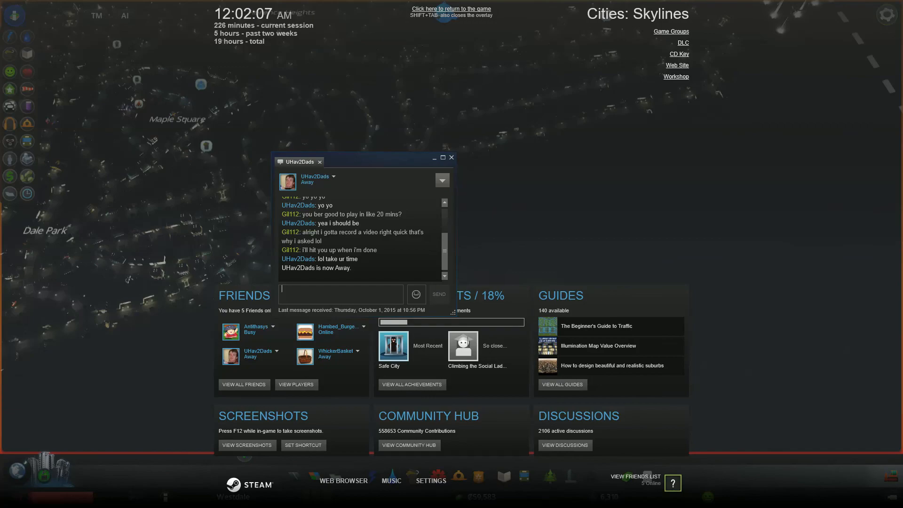
{"action": "left_click", "coordinate": [451, 8]}
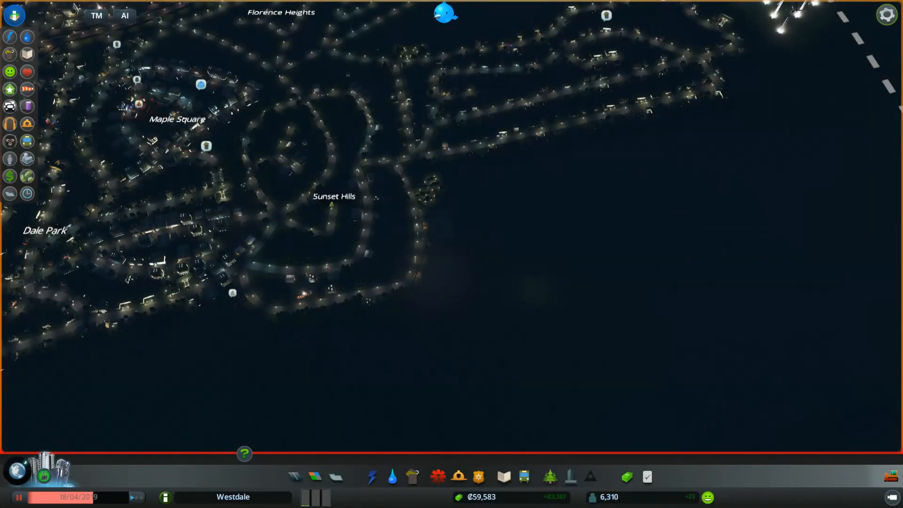